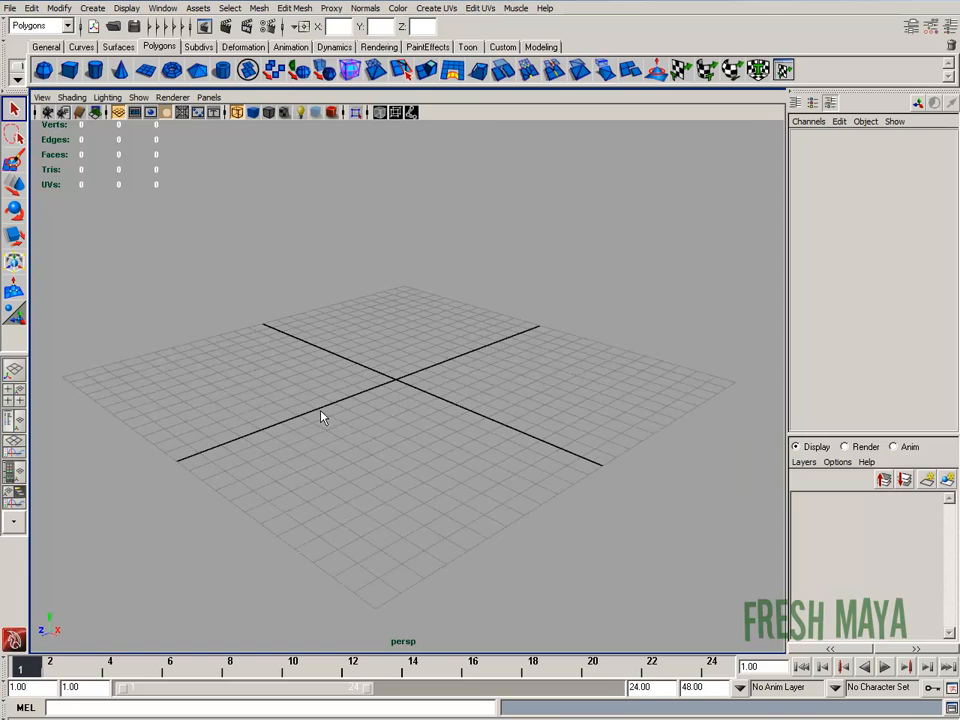
Preview the cushion texture and checker images, then open Cushion_Texture in GIMP
drag(320, 380, 345, 415)
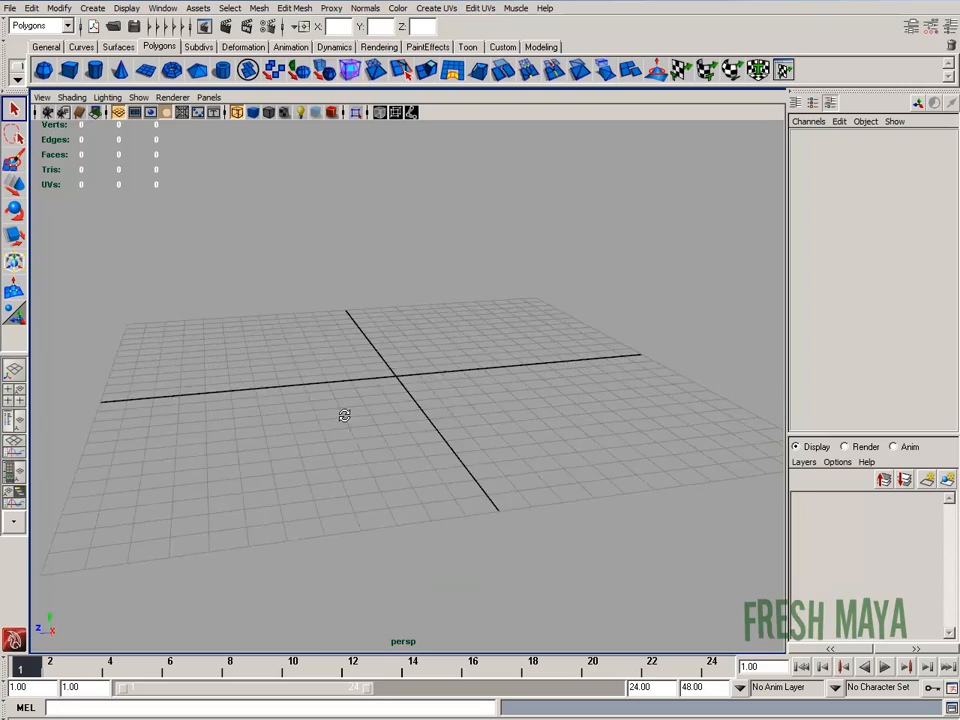
drag(344, 415, 463, 371)
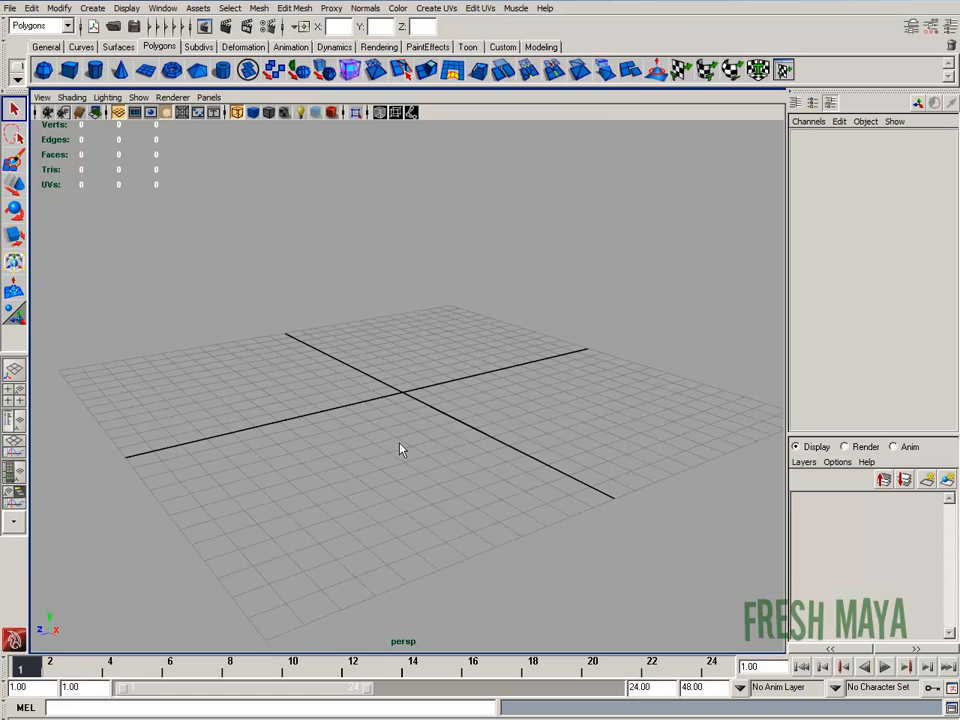
mouse_move(506, 424)
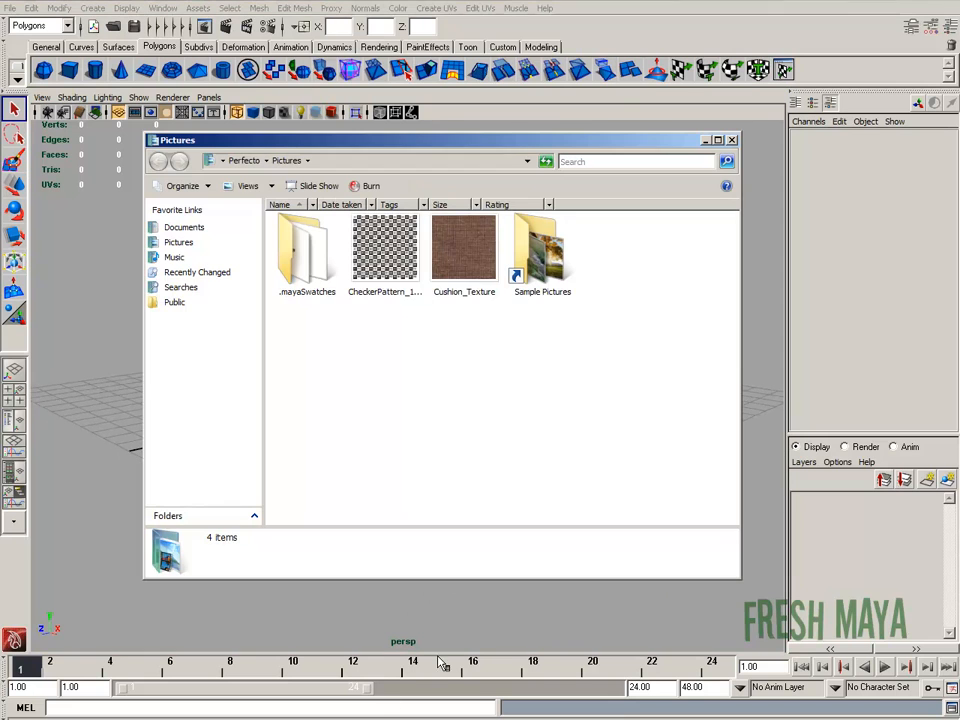
mouse_move(460, 268)
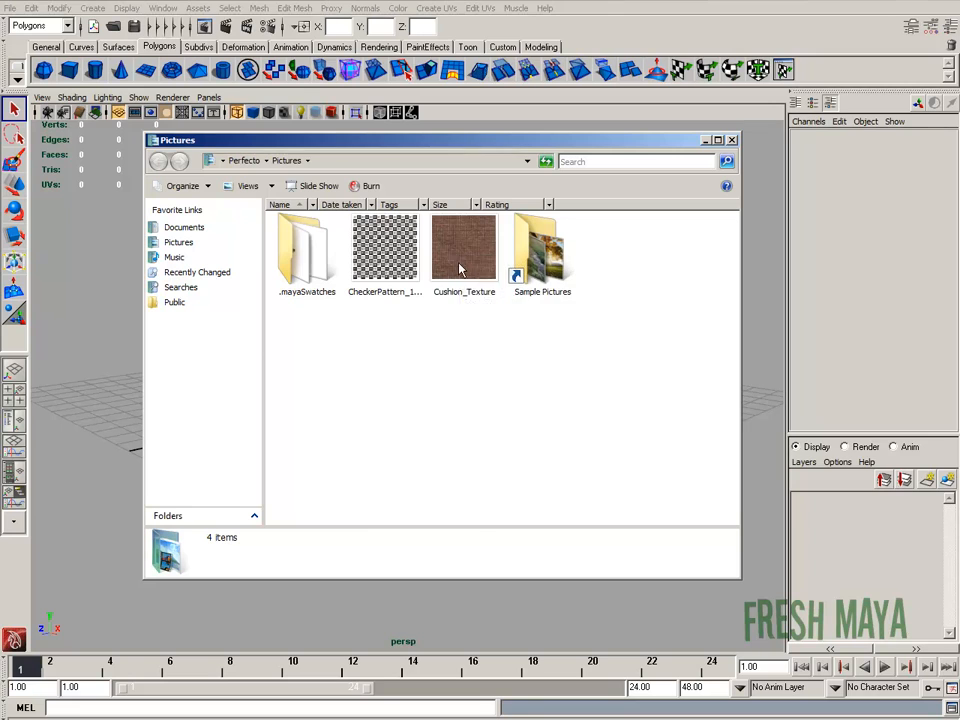
double_click(464, 248)
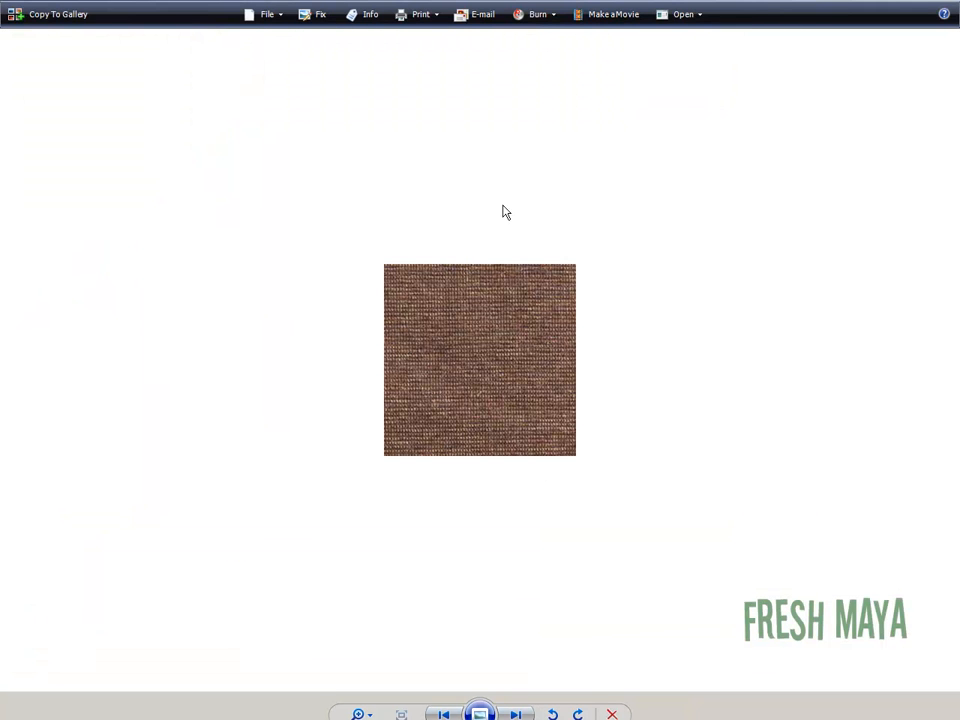
mouse_move(503, 355)
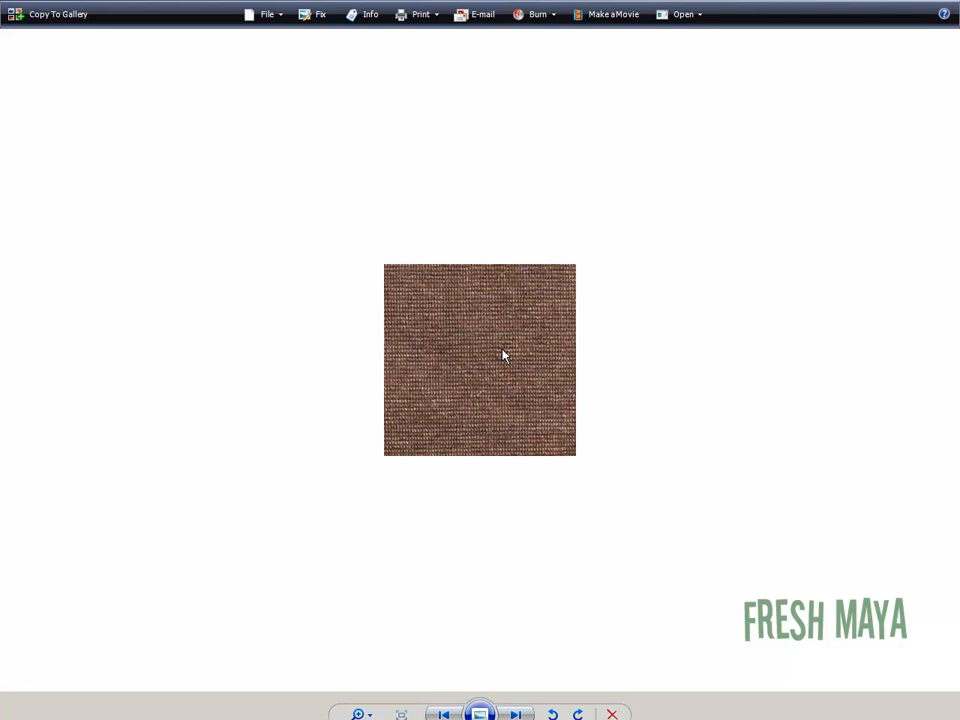
mouse_move(359, 339)
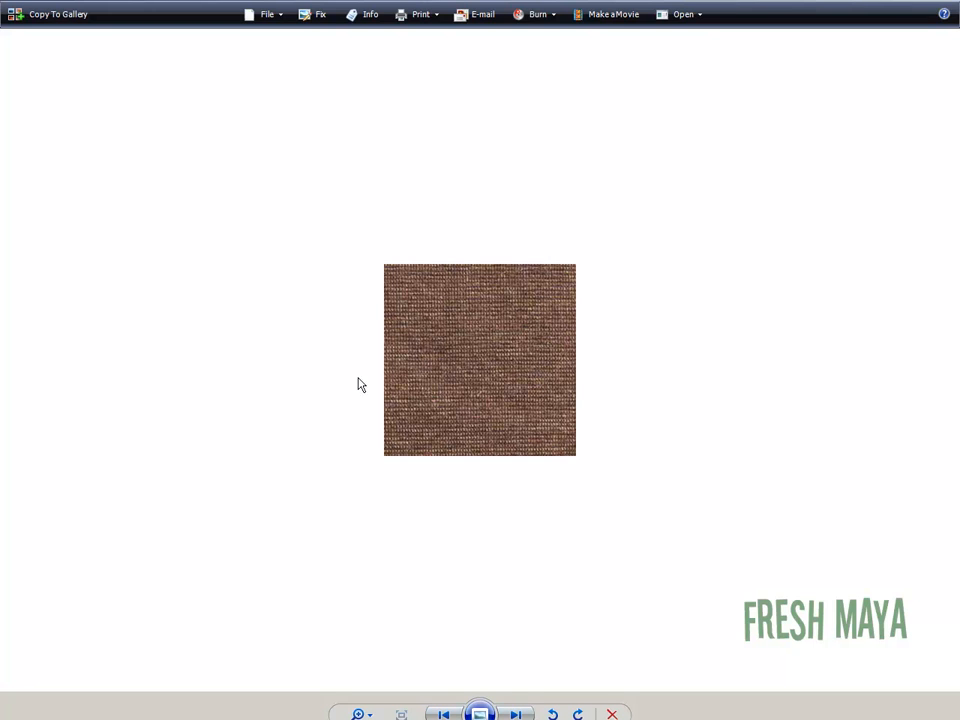
mouse_move(498, 330)
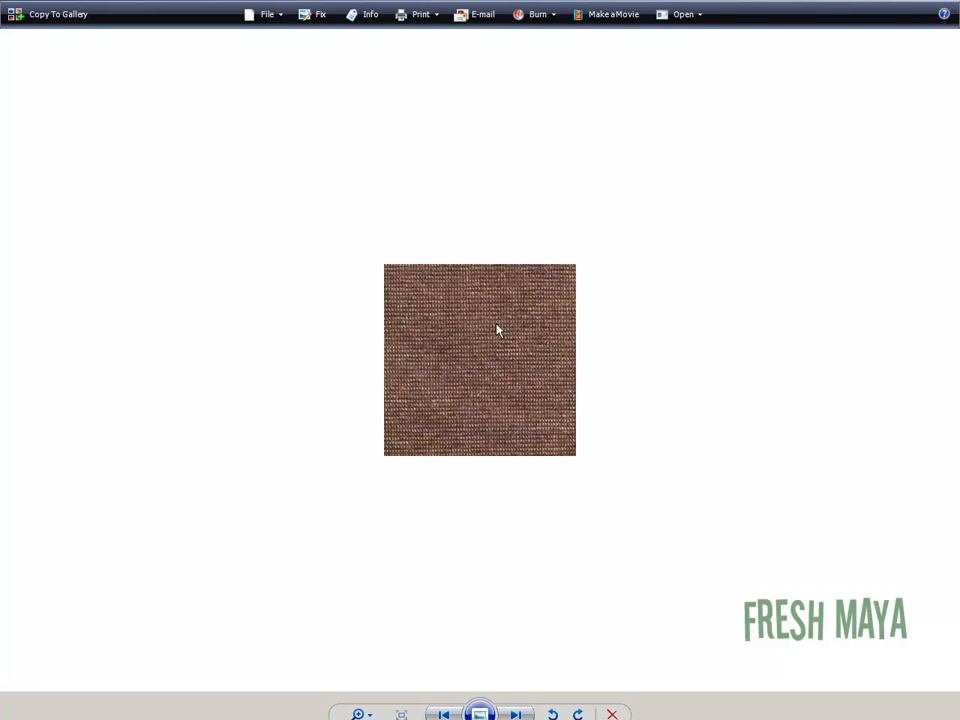
mouse_move(408, 448)
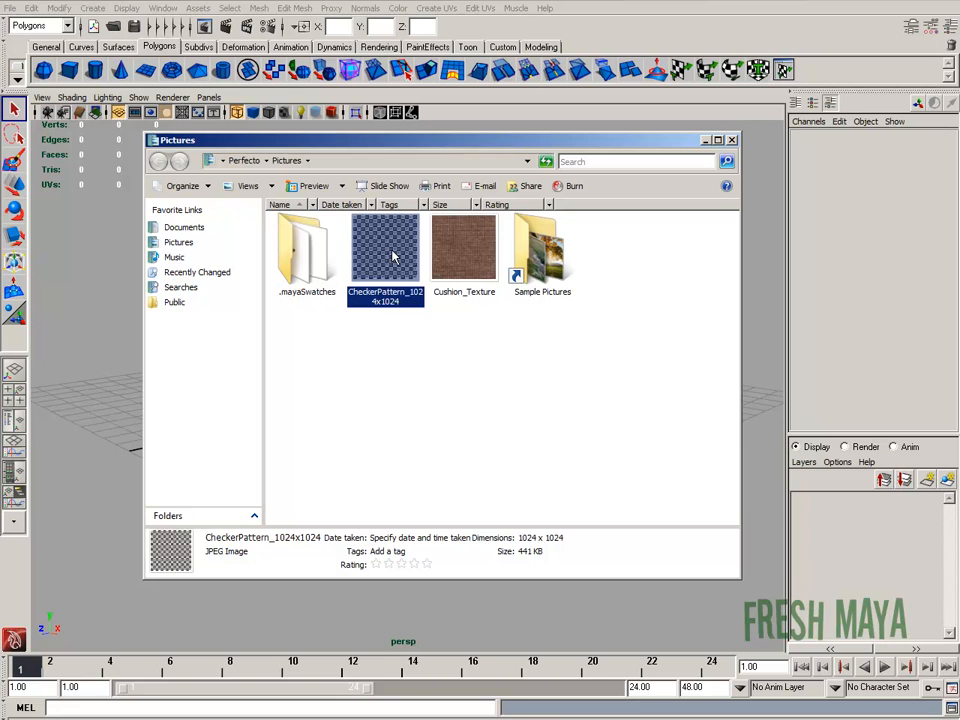
right_click(386, 248)
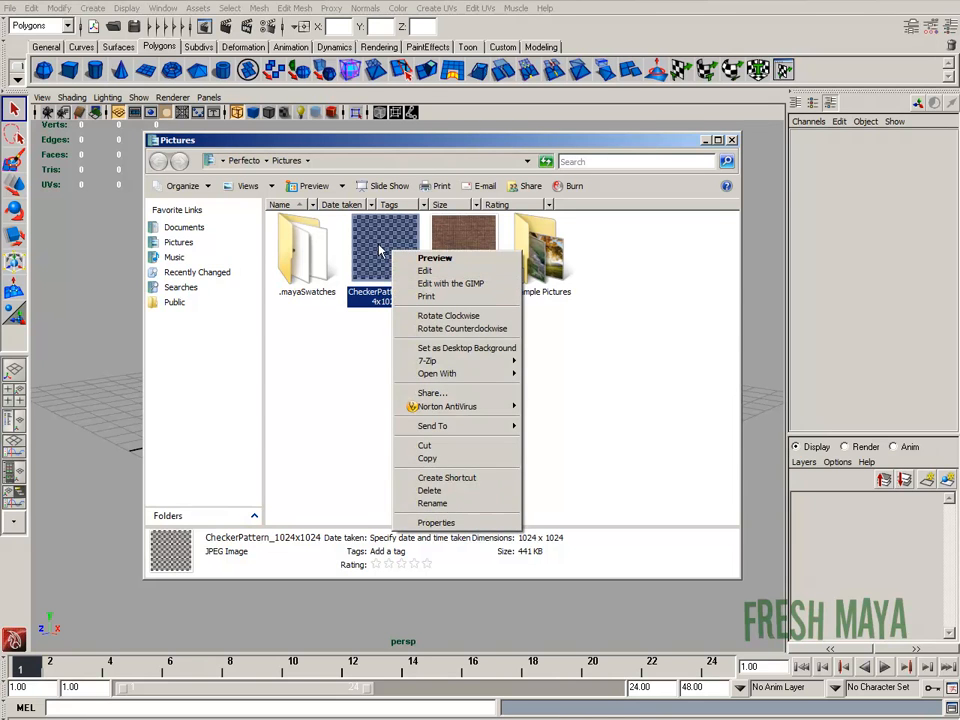
click(434, 258)
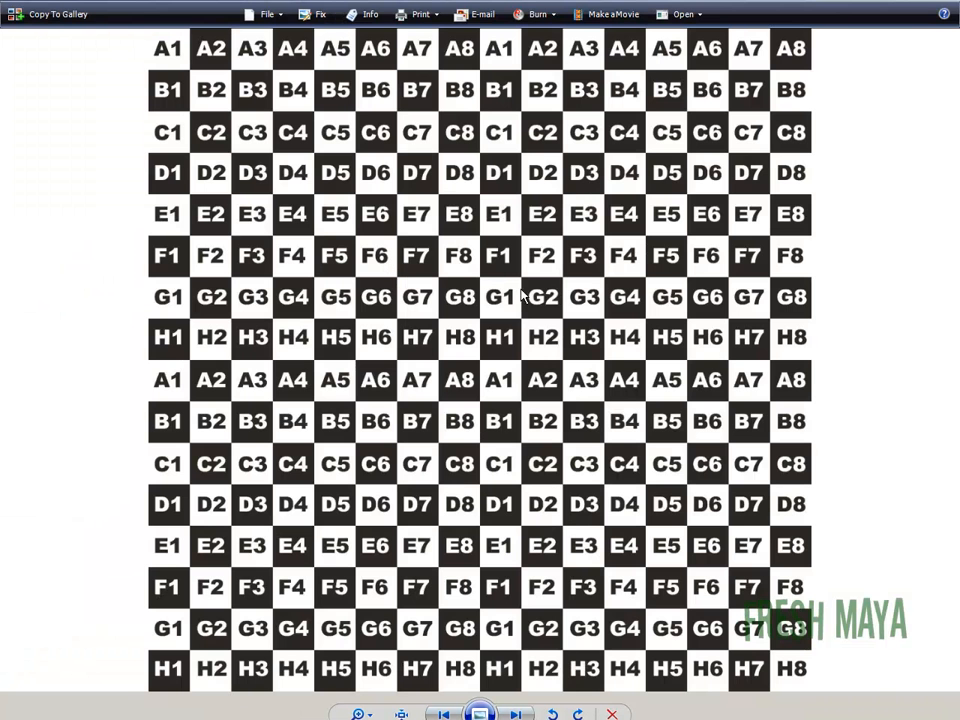
mouse_move(477, 405)
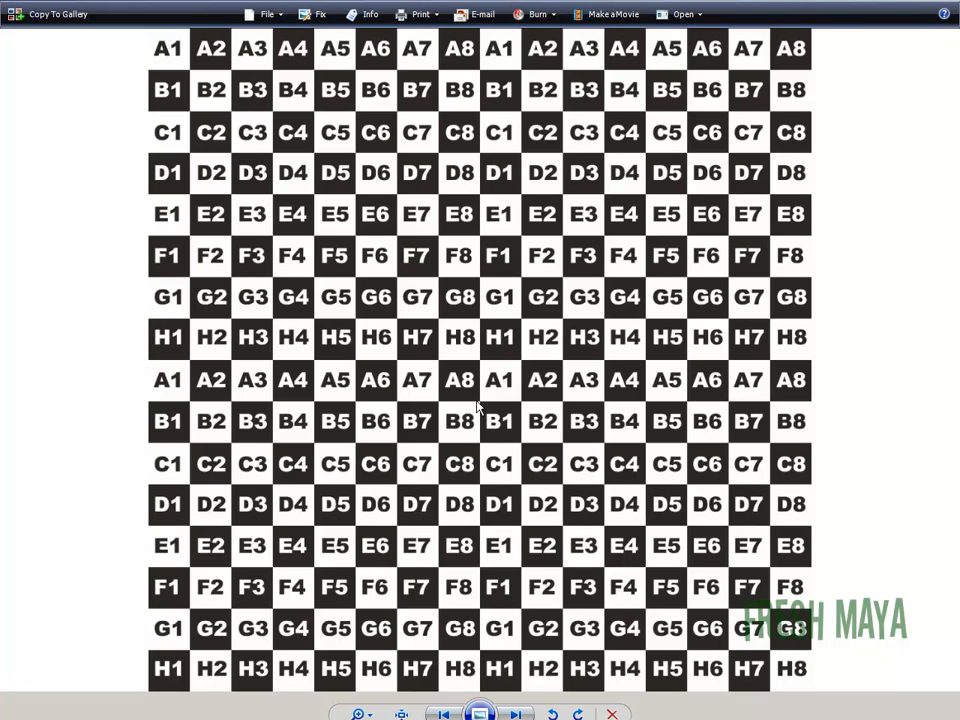
mouse_move(410, 268)
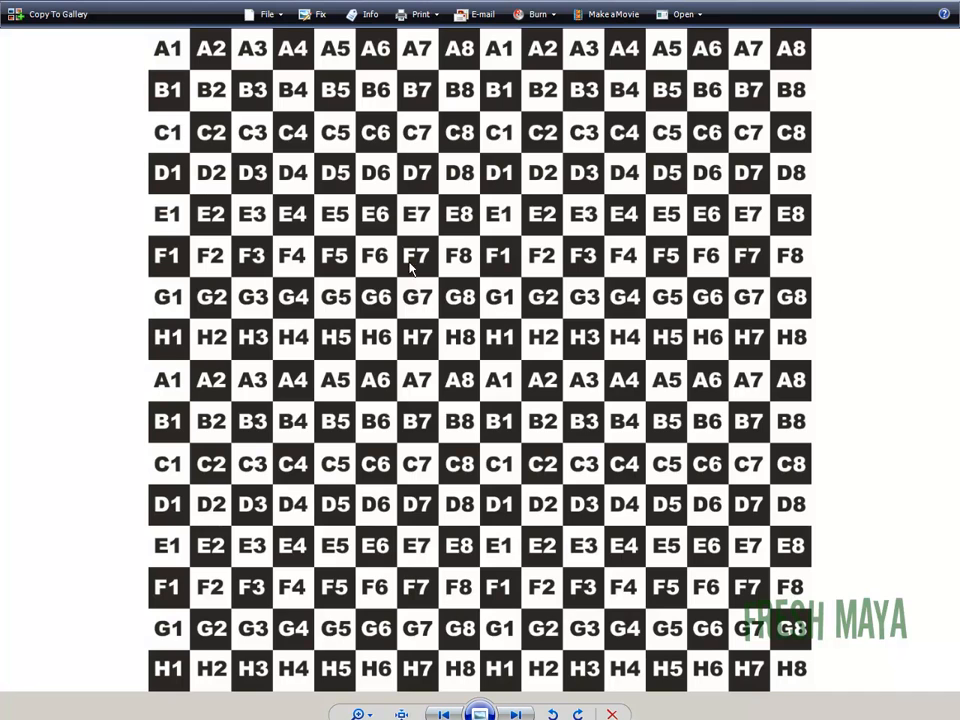
mouse_move(645, 100)
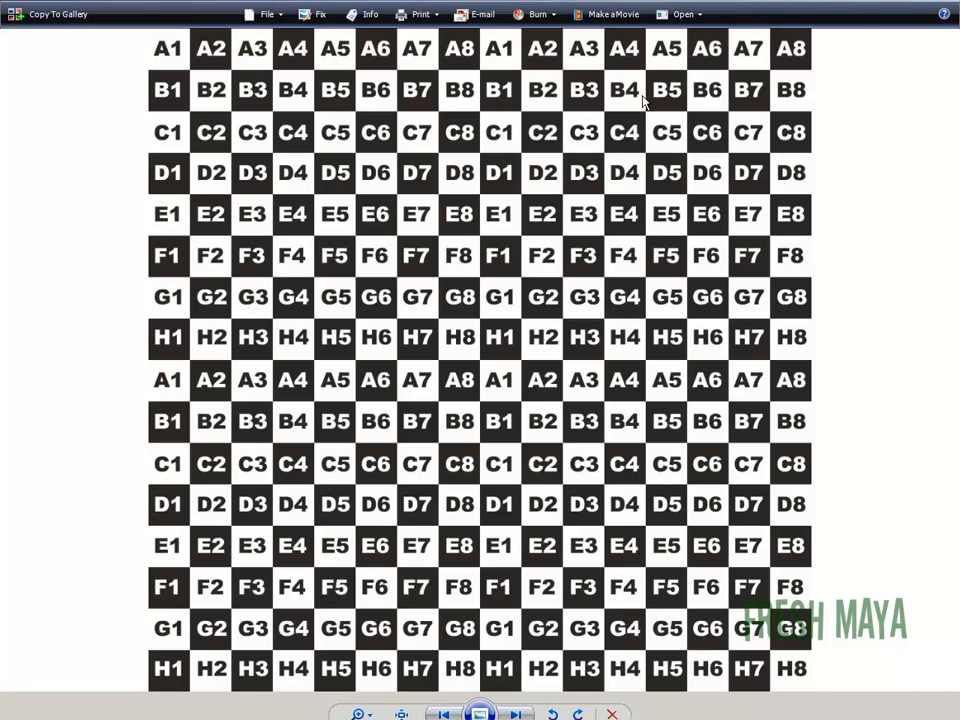
mouse_move(495, 262)
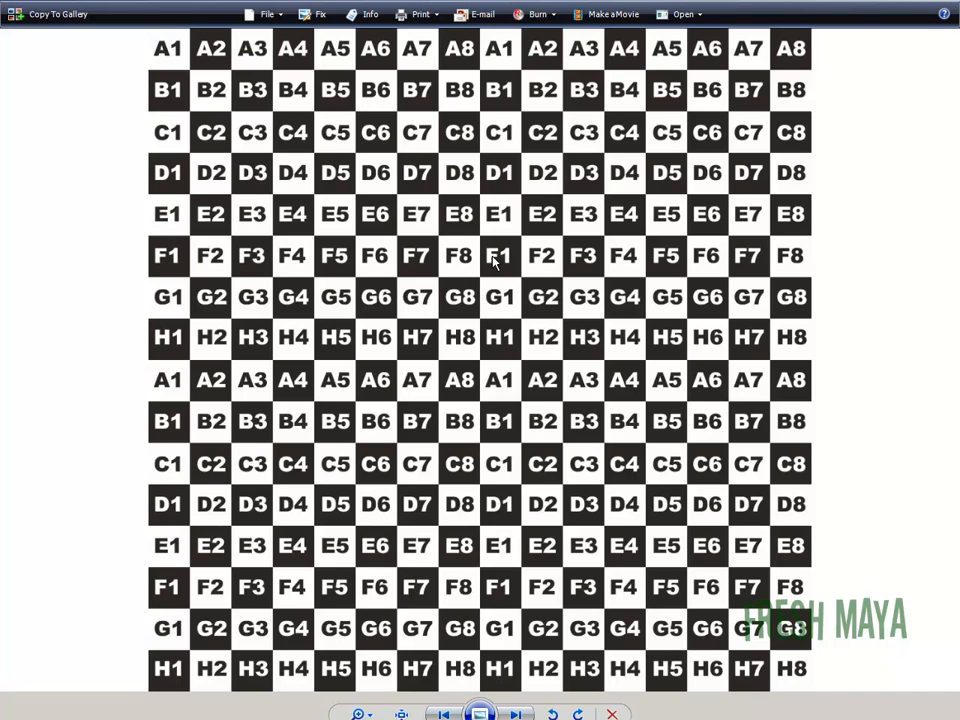
mouse_move(435, 368)
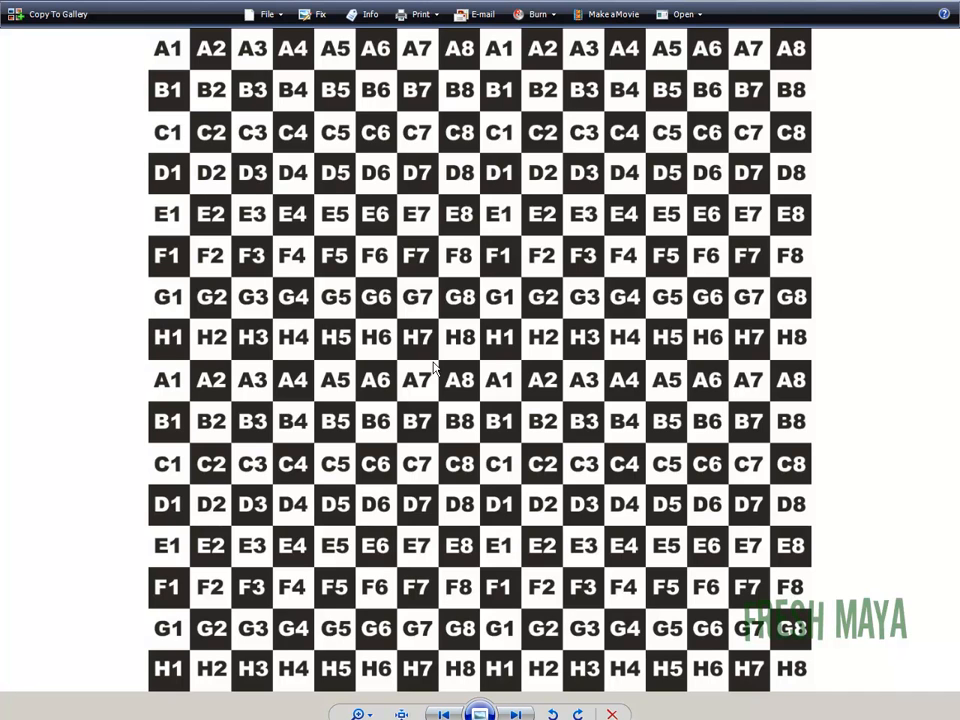
mouse_move(508, 324)
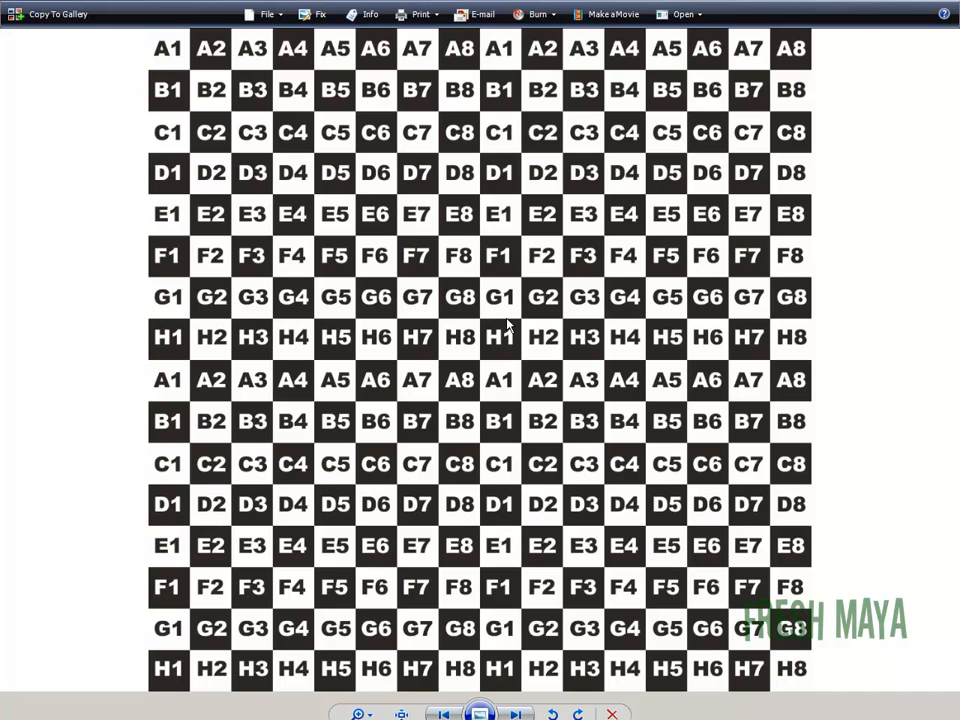
mouse_move(420, 350)
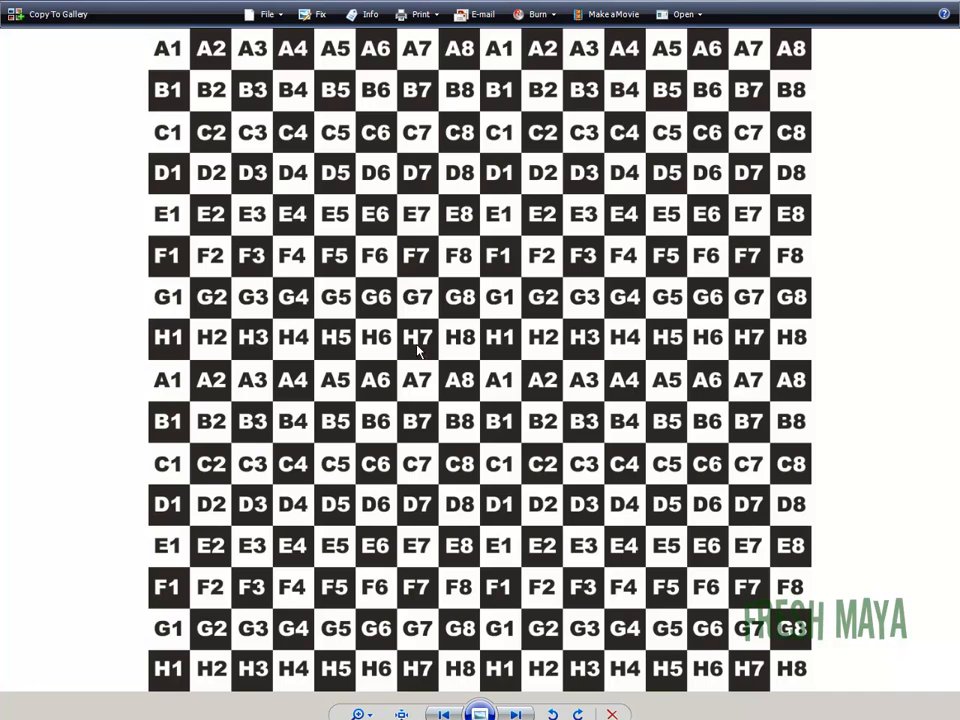
mouse_move(550, 343)
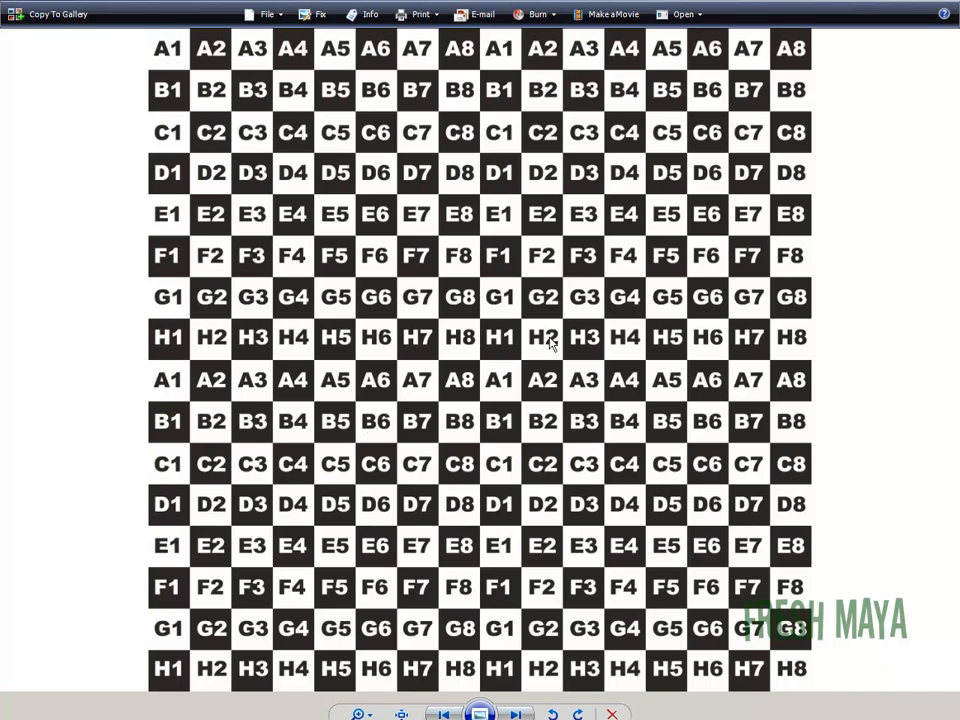
mouse_move(425, 305)
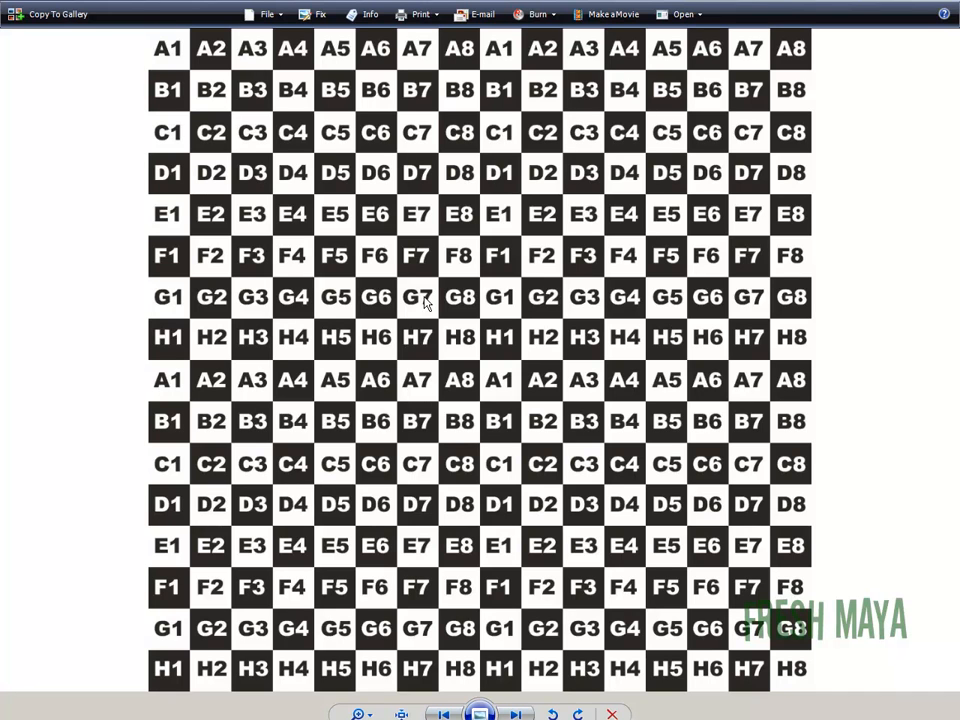
mouse_move(425, 305)
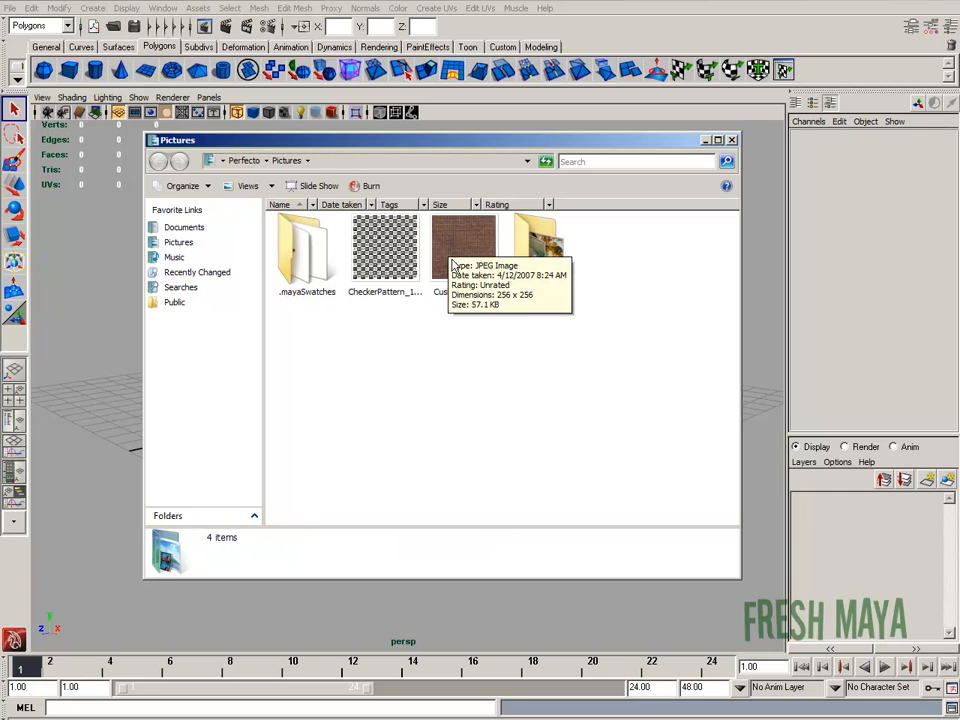
right_click(463, 245)
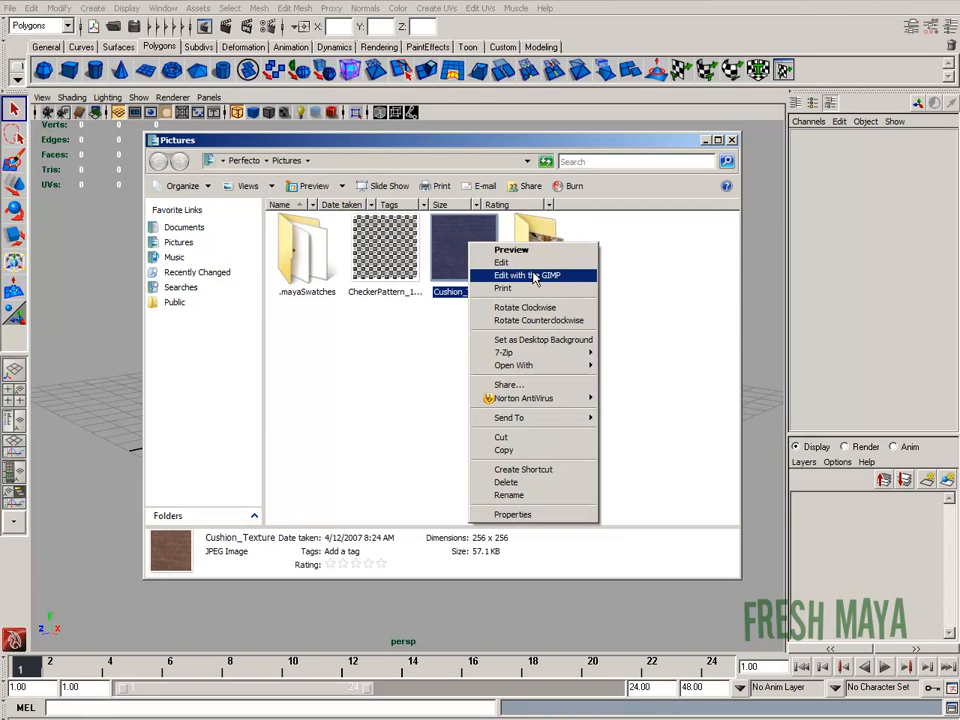
click(527, 275)
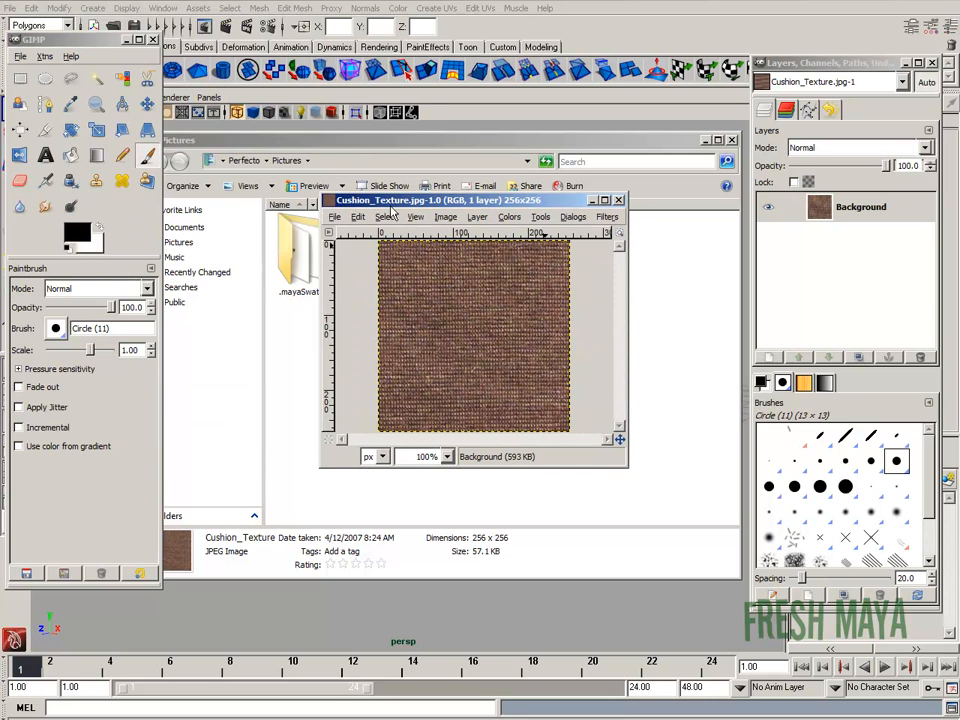
click(608, 217)
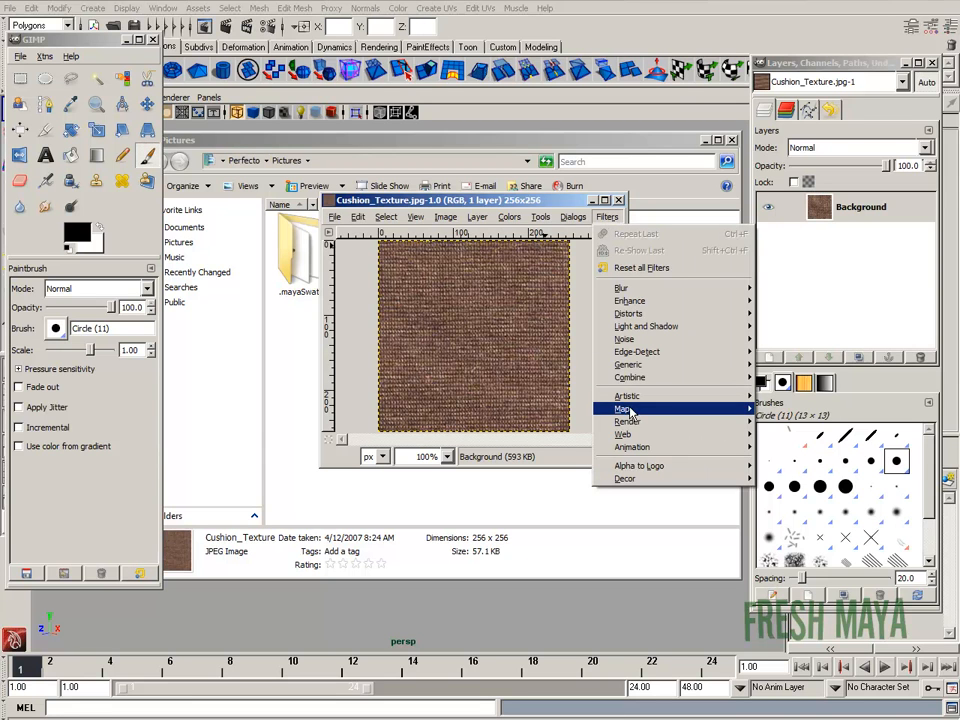
mouse_move(622, 408)
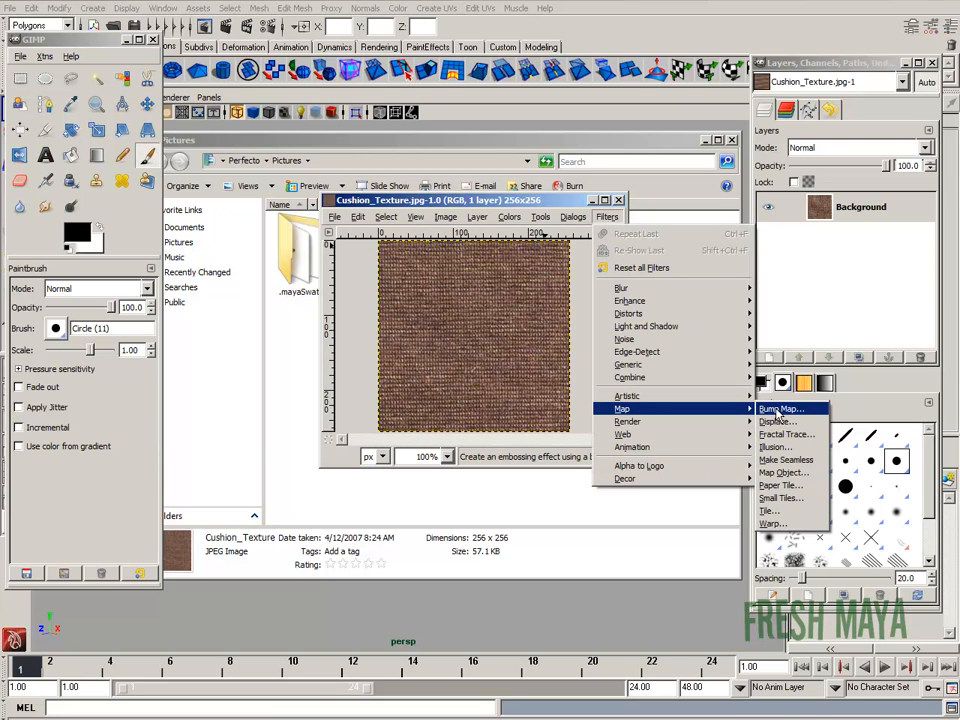
click(781, 408)
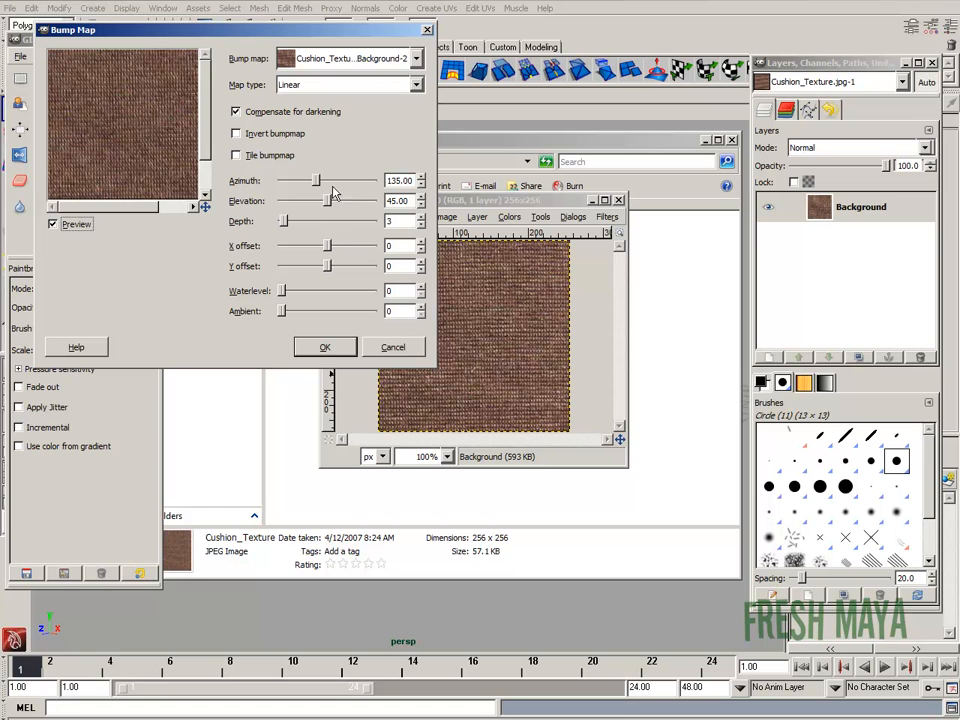
mouse_move(290, 233)
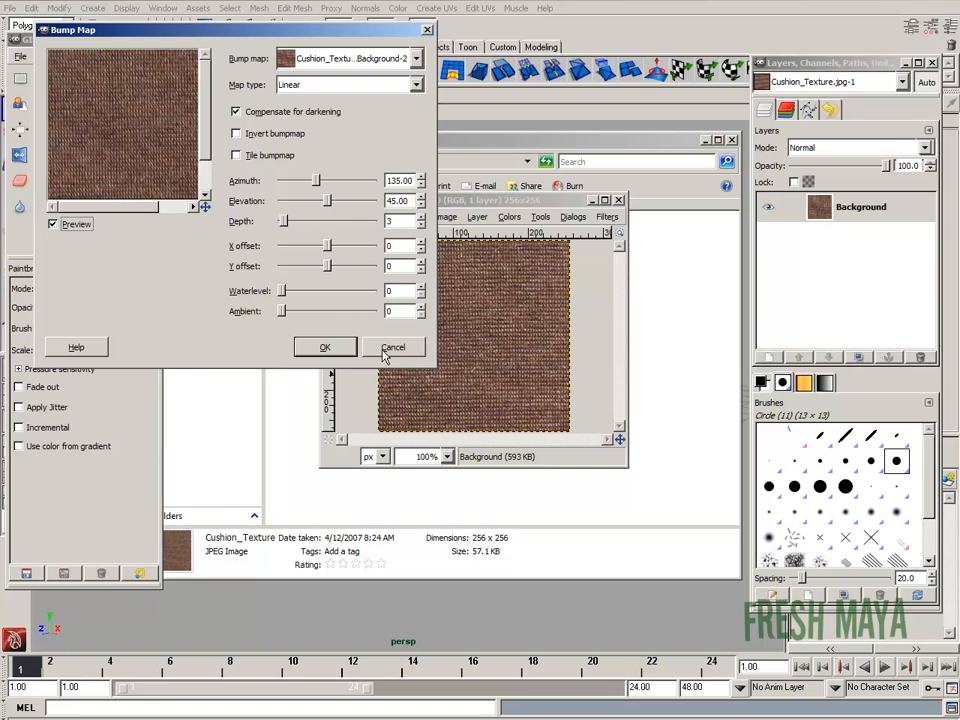
click(393, 347)
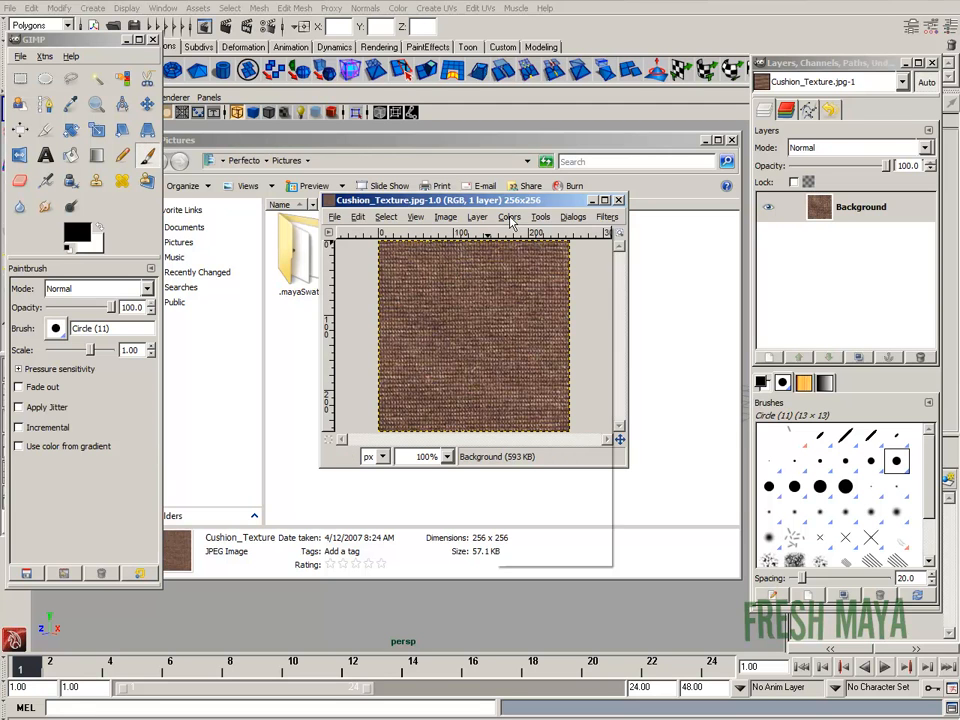
Open Brightness-Contrast and tune the texture to brightness 94, contrast about 73
click(510, 217)
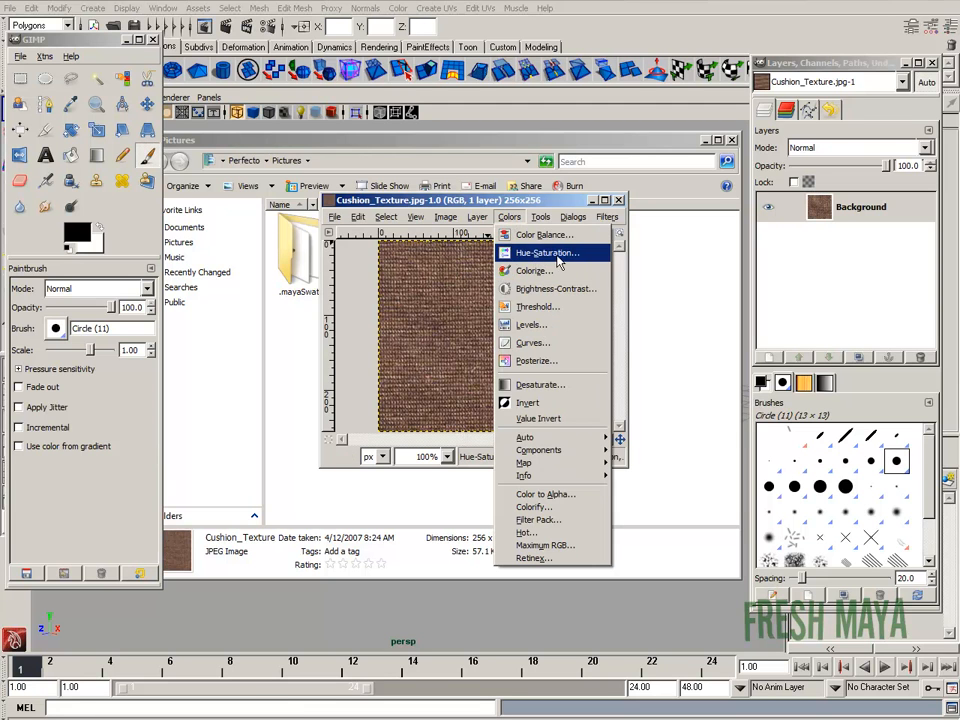
click(545, 252)
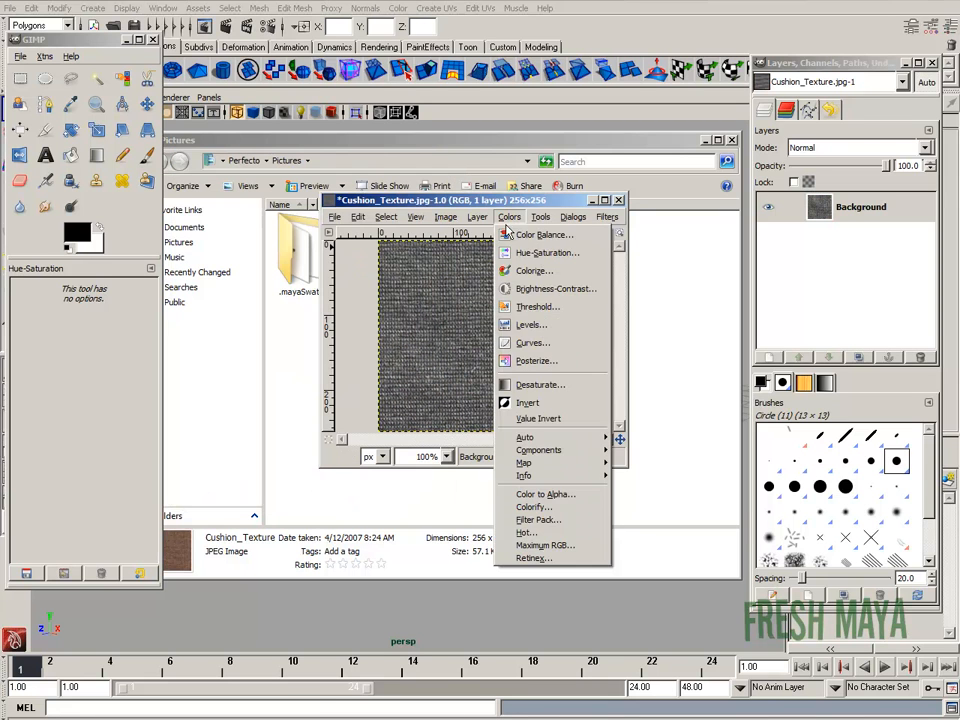
click(556, 288)
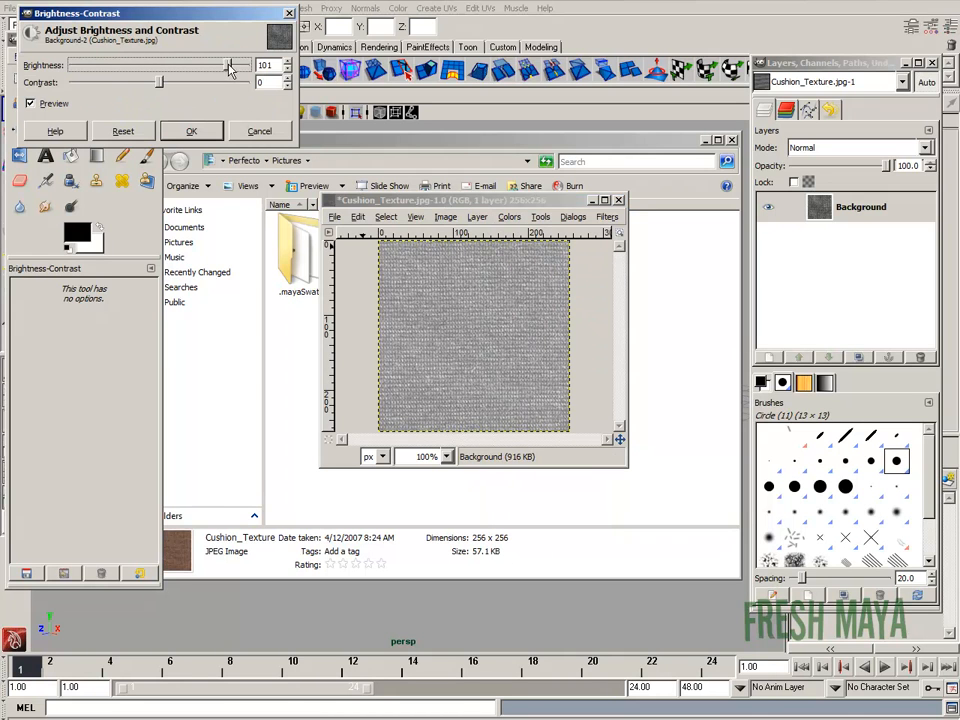
drag(160, 82, 210, 82)
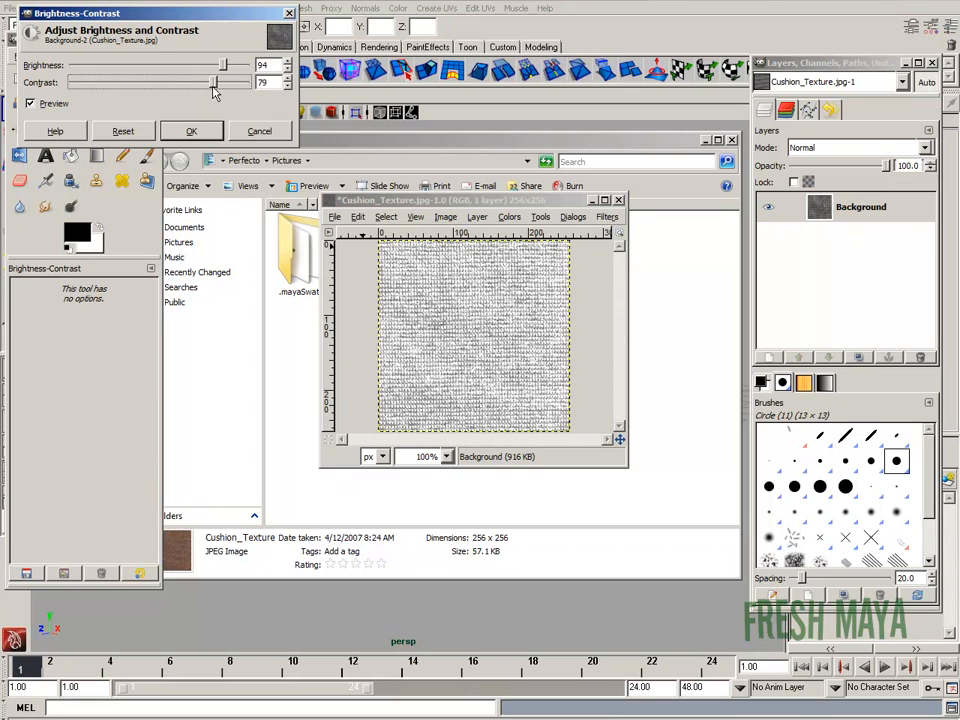
drag(215, 82, 203, 82)
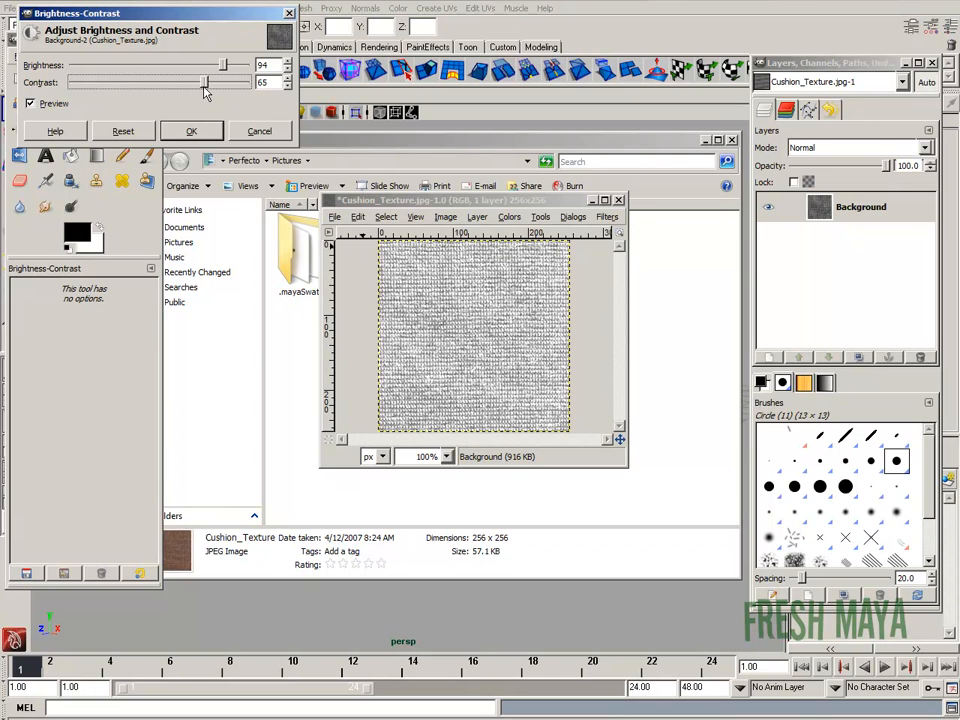
drag(205, 82, 225, 82)
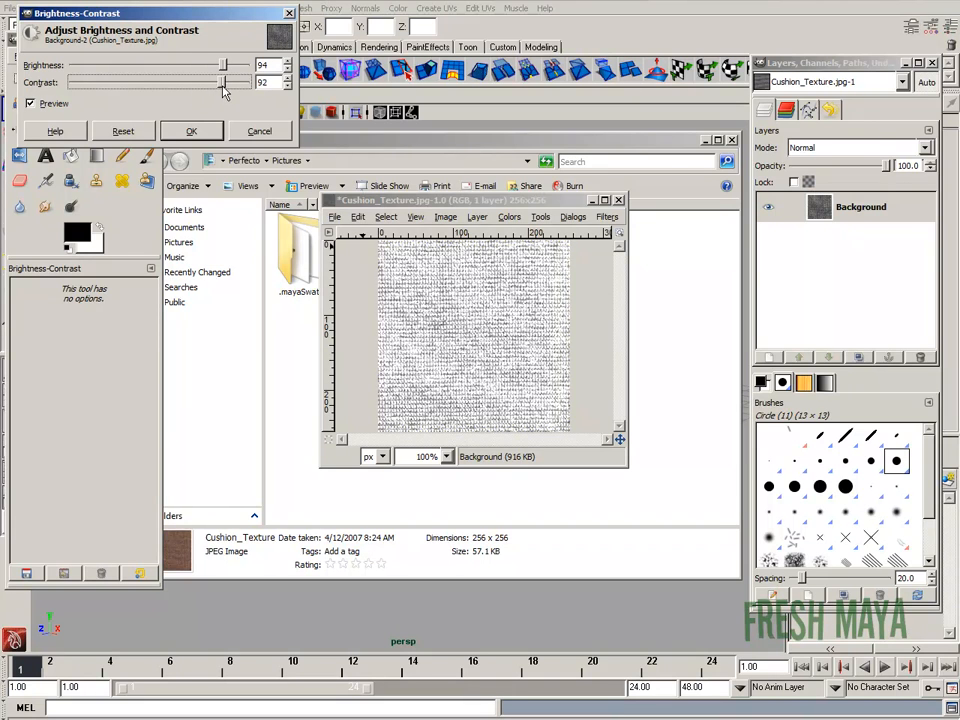
drag(222, 82, 208, 82)
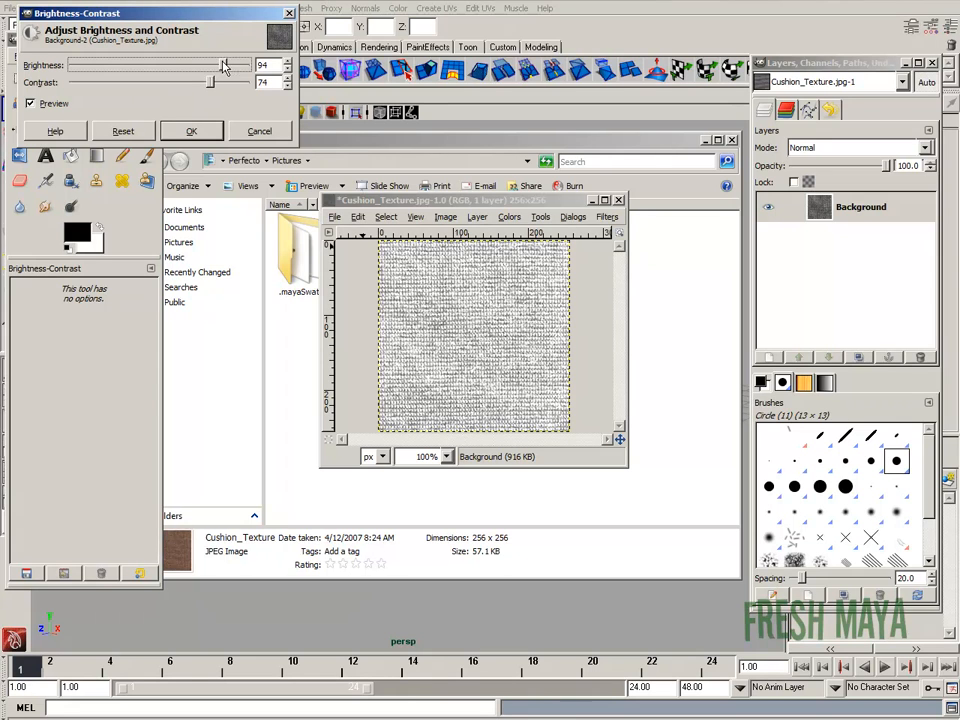
drag(210, 82, 207, 82)
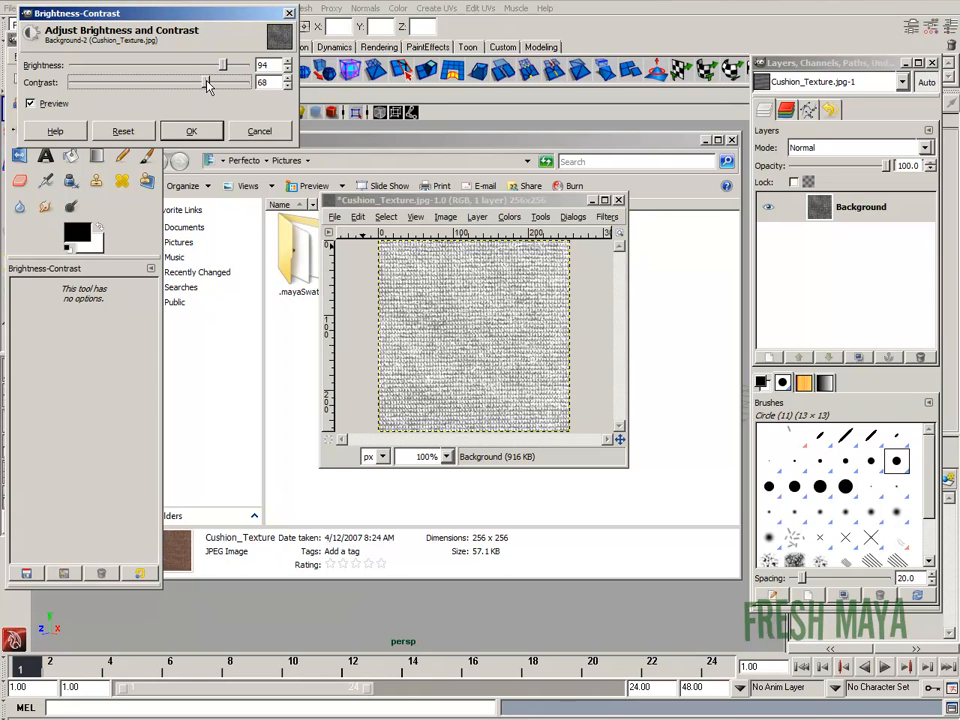
drag(205, 82, 220, 82)
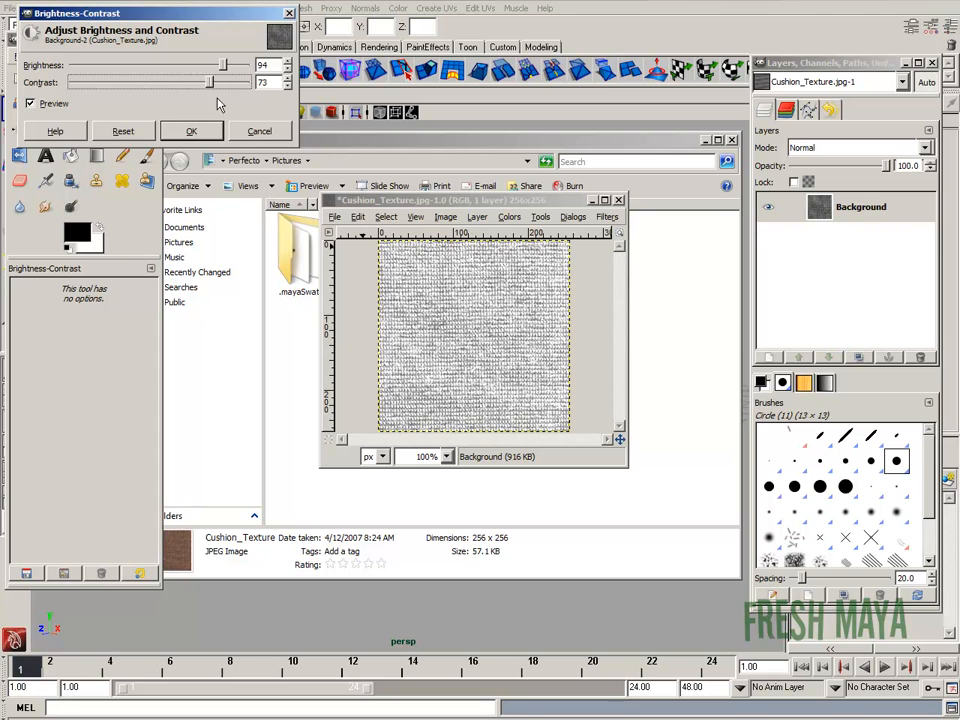
Apply the adjustment and save the image as Cushion_Bump.jpg at JPEG quality 100
click(335, 217)
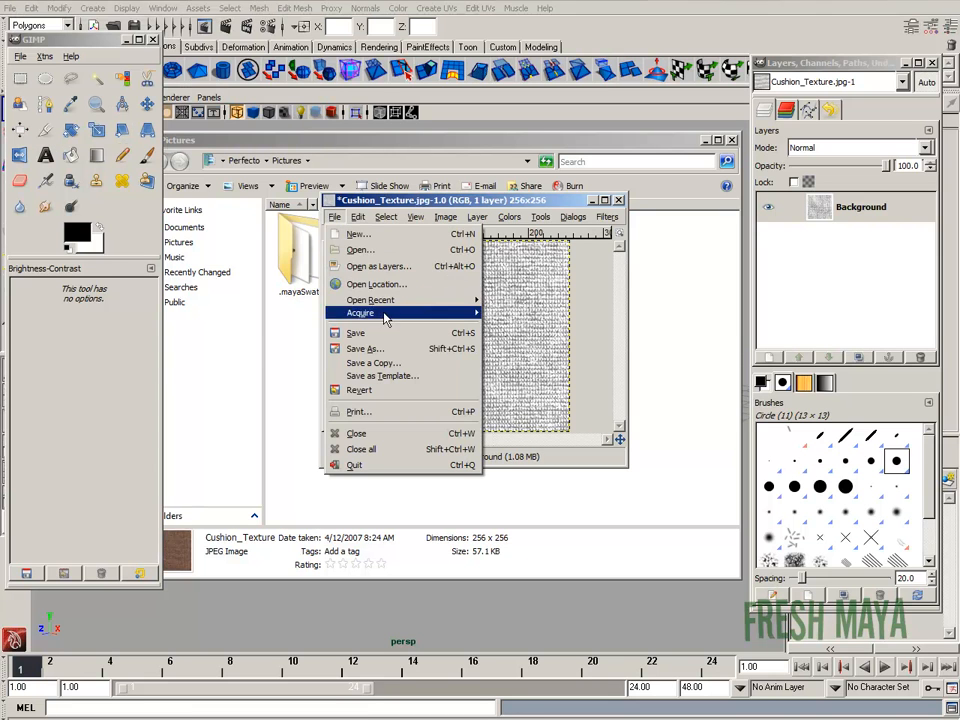
click(365, 348)
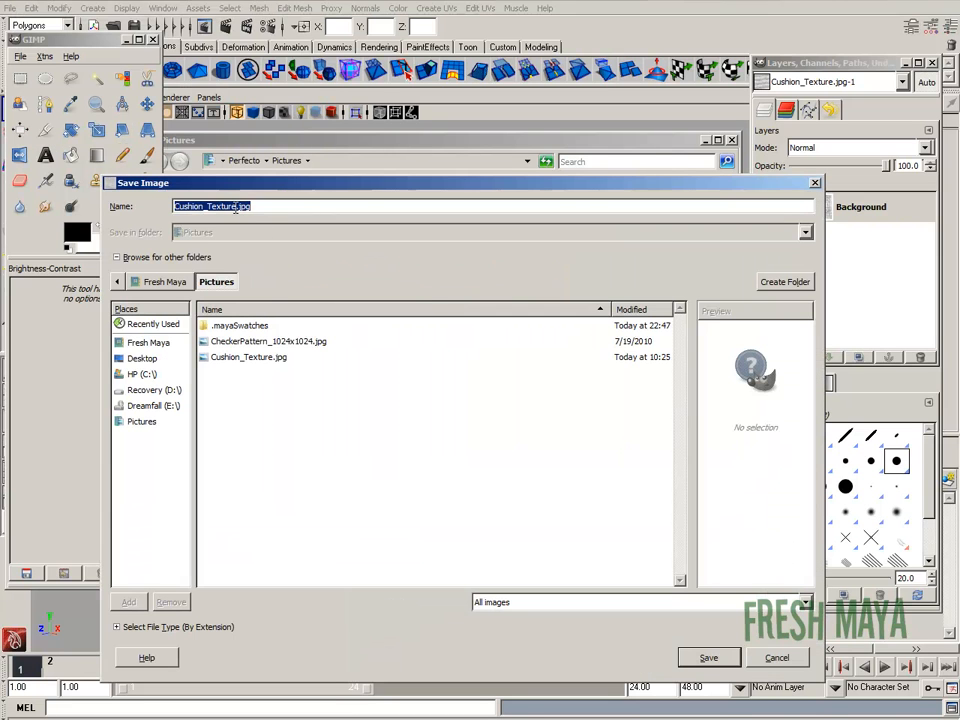
text(Cushion_B.jpg)
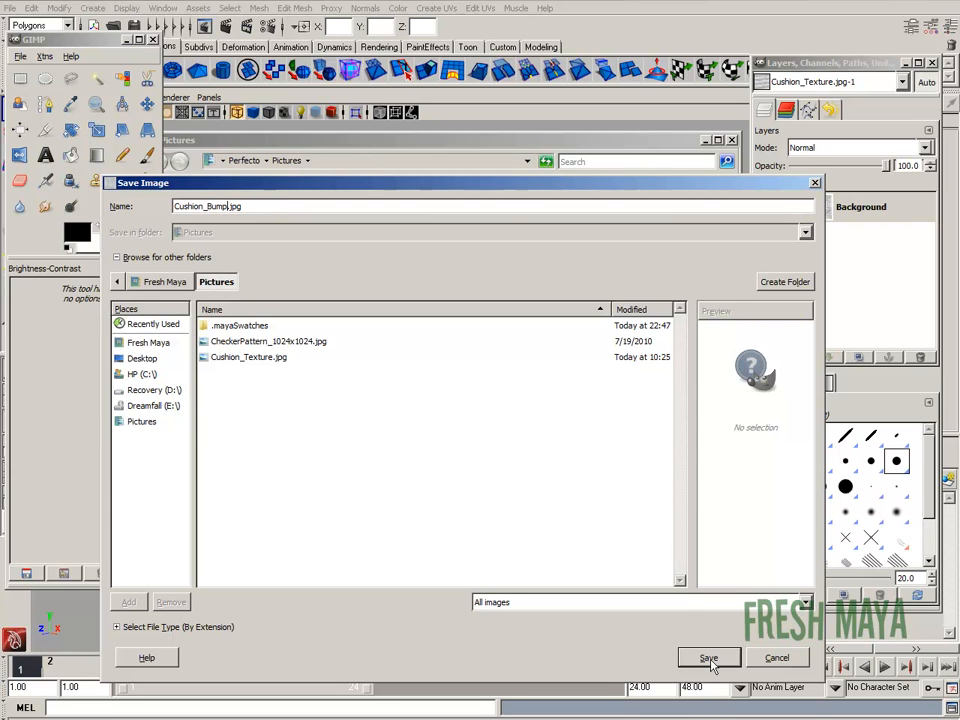
click(708, 657)
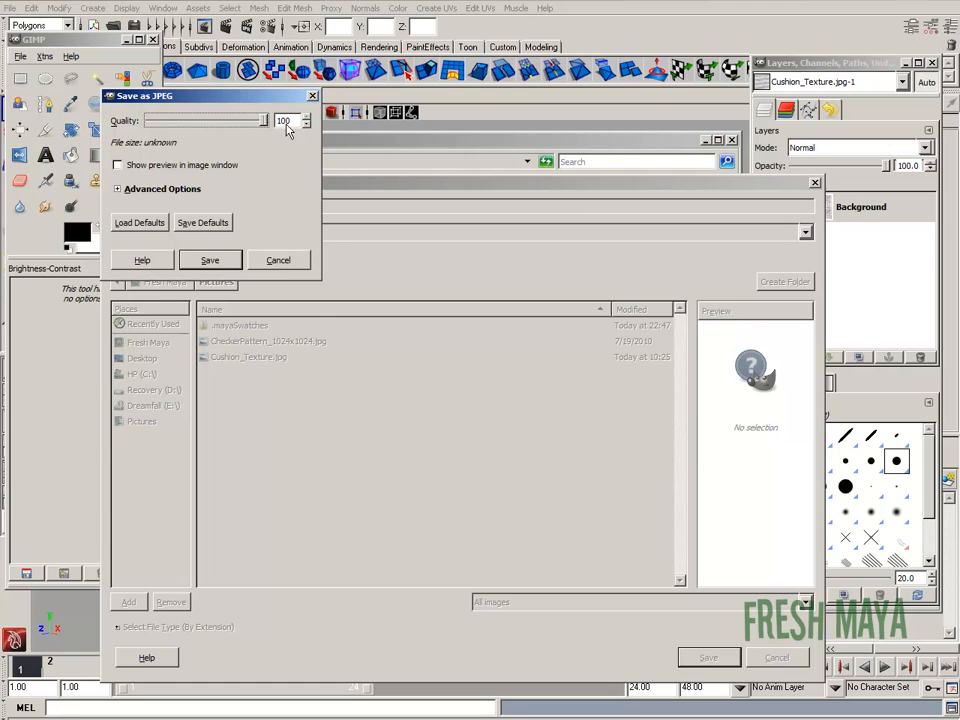
click(209, 259)
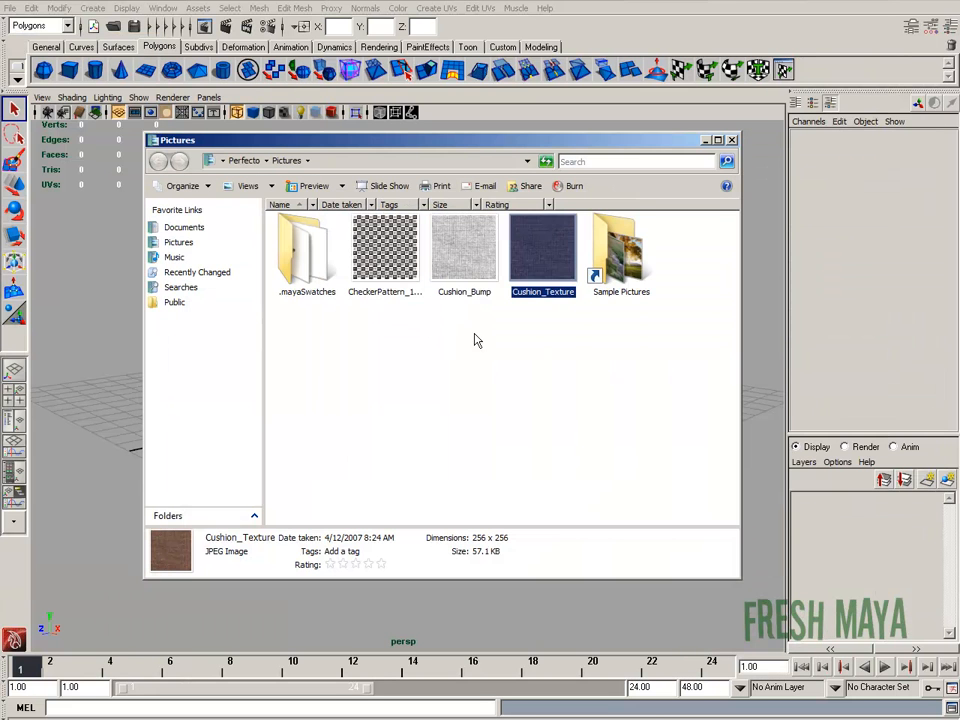
double_click(543, 248)
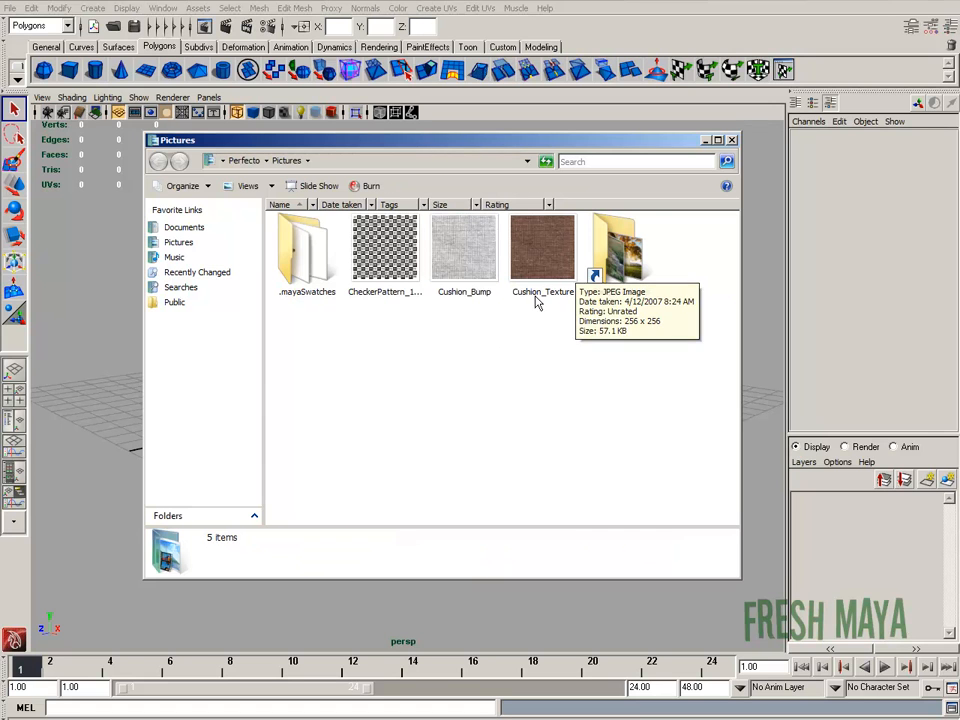
mouse_move(558, 252)
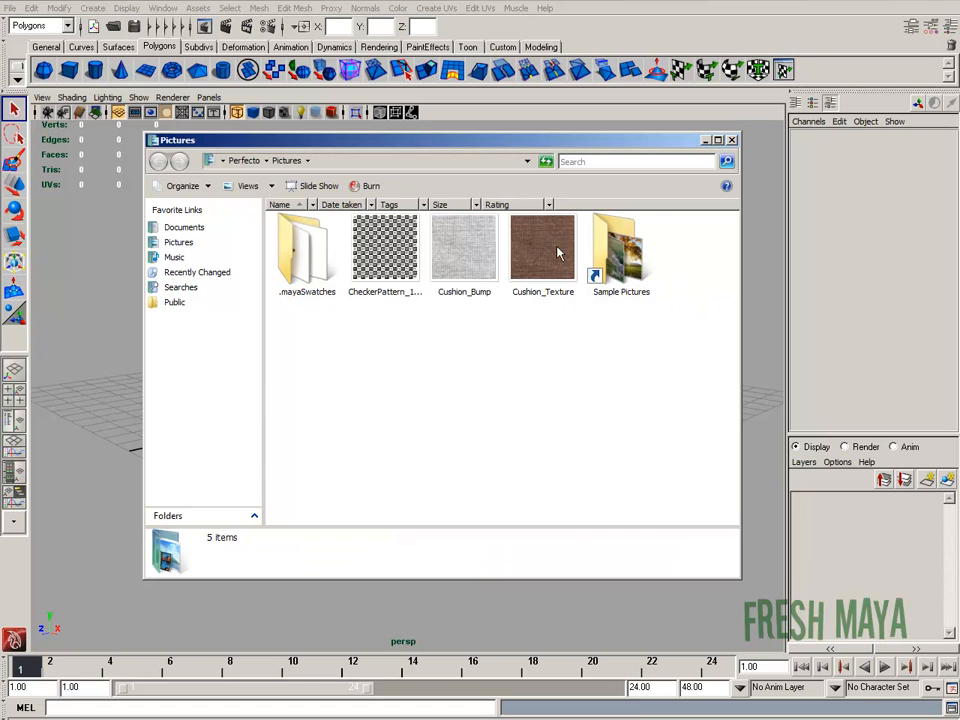
mouse_move(543, 248)
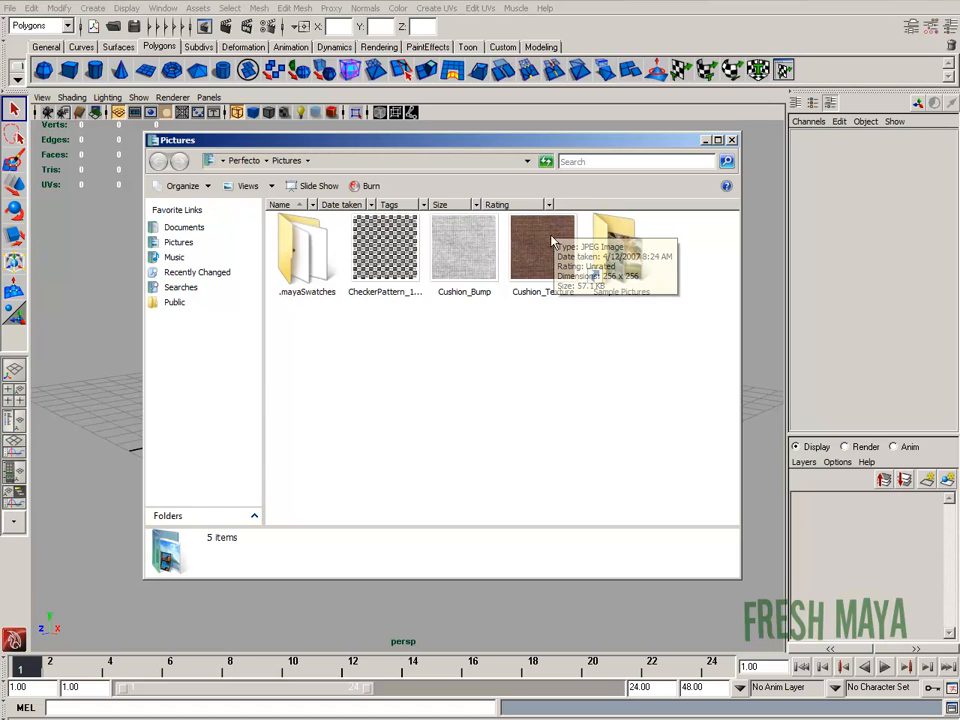
mouse_move(547, 262)
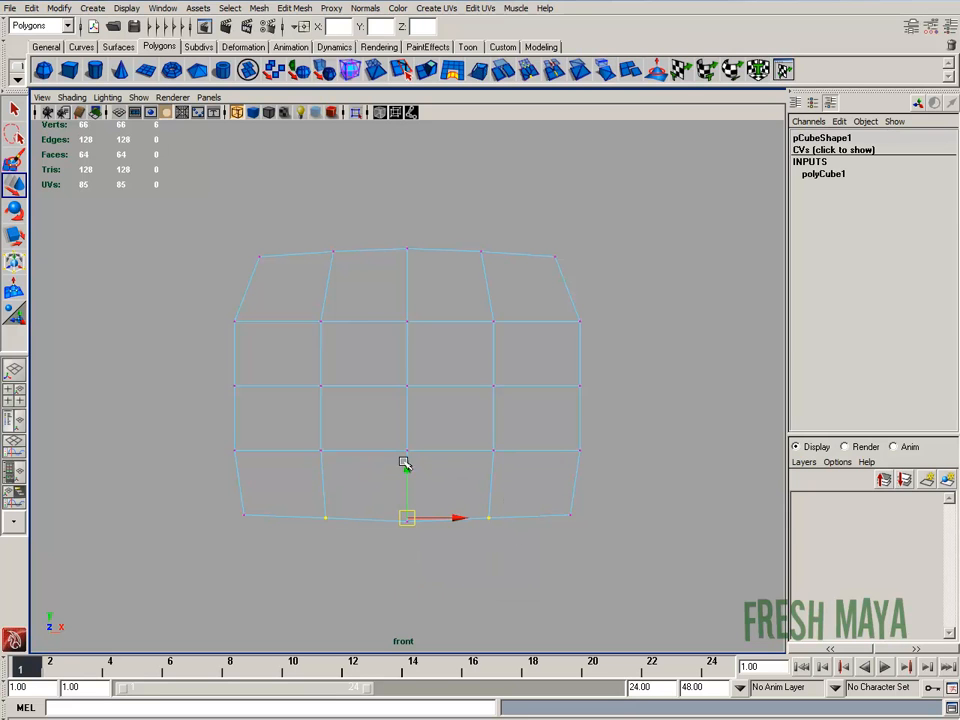
Switch from front to perspective view and orbit around the cushion block
key(space)
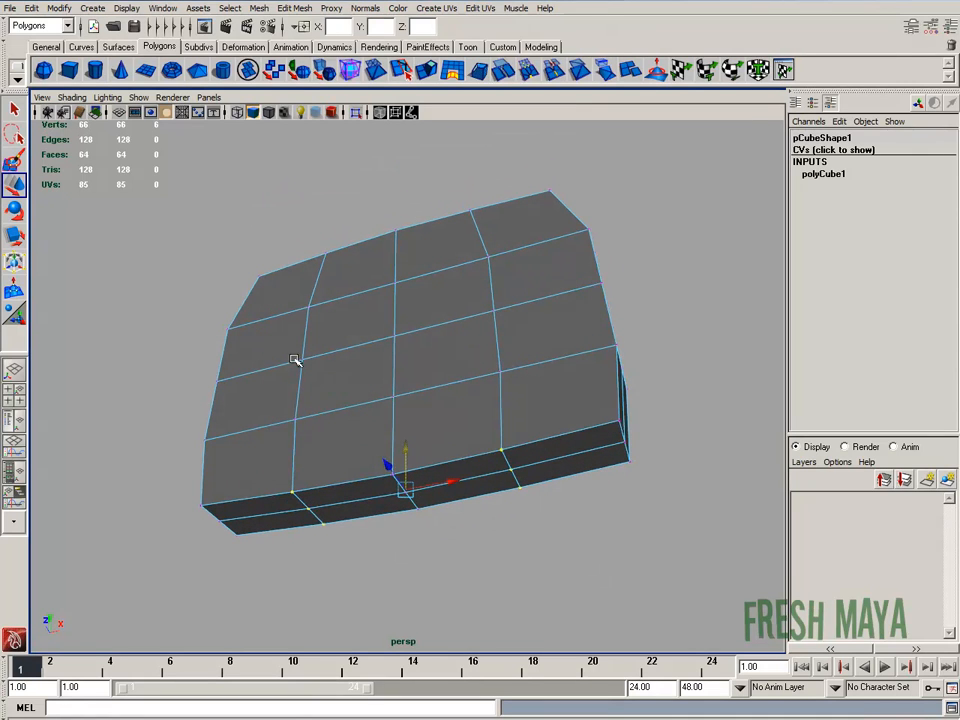
drag(400, 360, 465, 377)
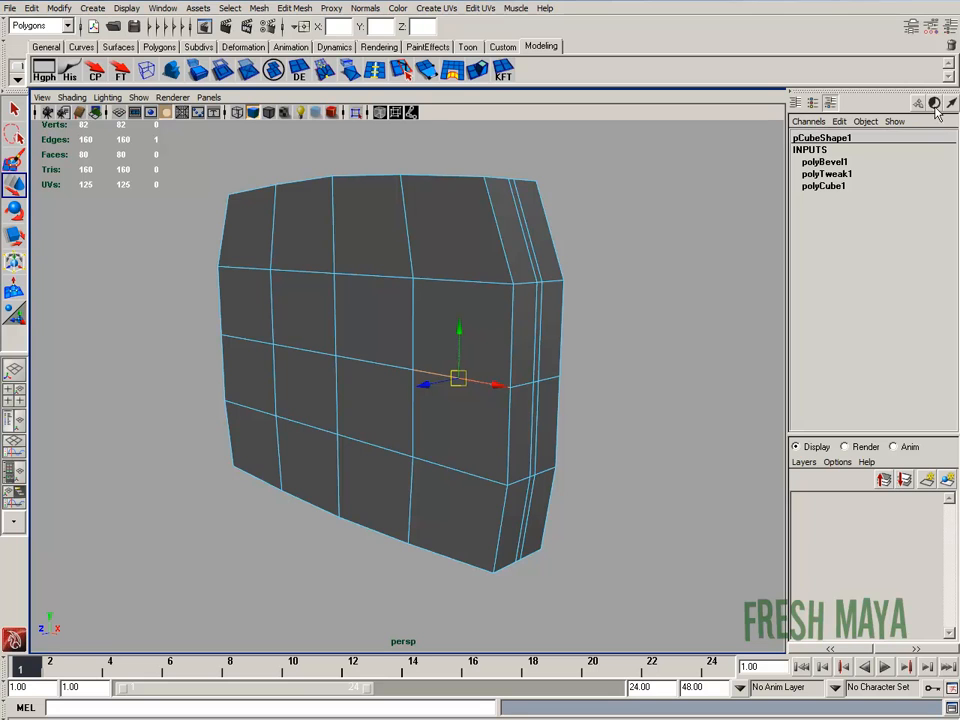
mouse_move(365, 334)
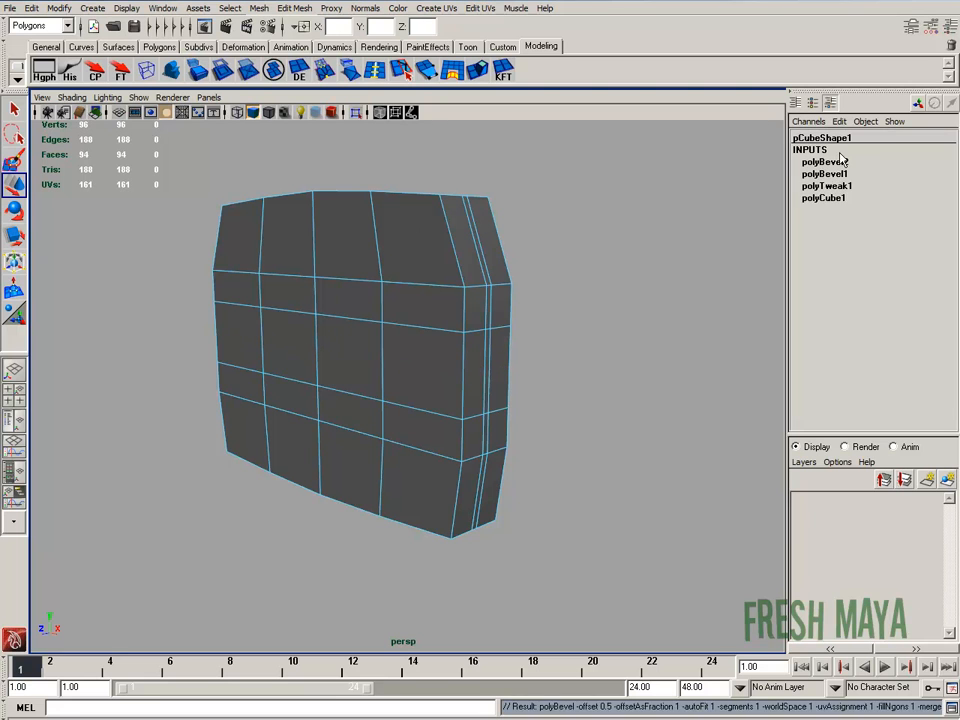
Review the polyBevel2 settings and orbit to inspect the thin middle bevel
click(824, 161)
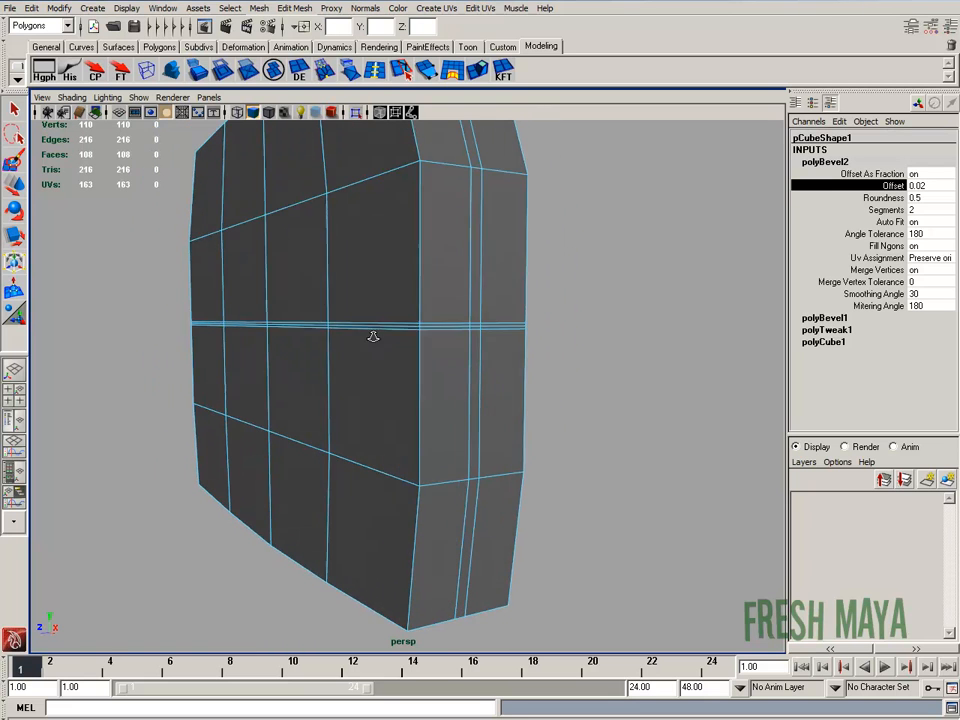
drag(373, 335, 430, 325)
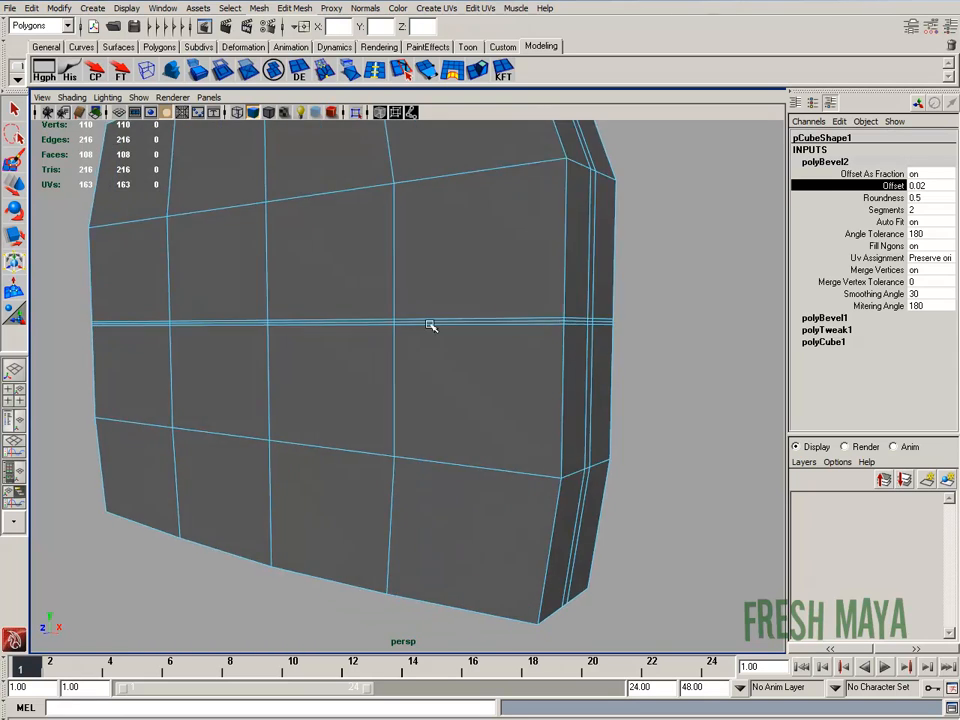
drag(430, 325, 423, 393)
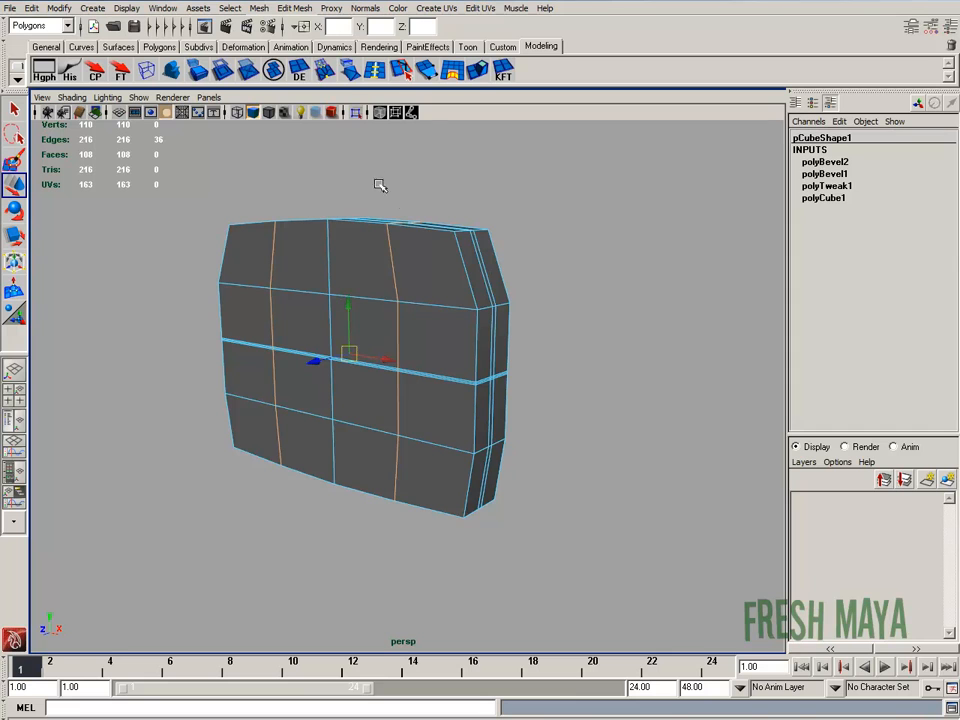
click(824, 161)
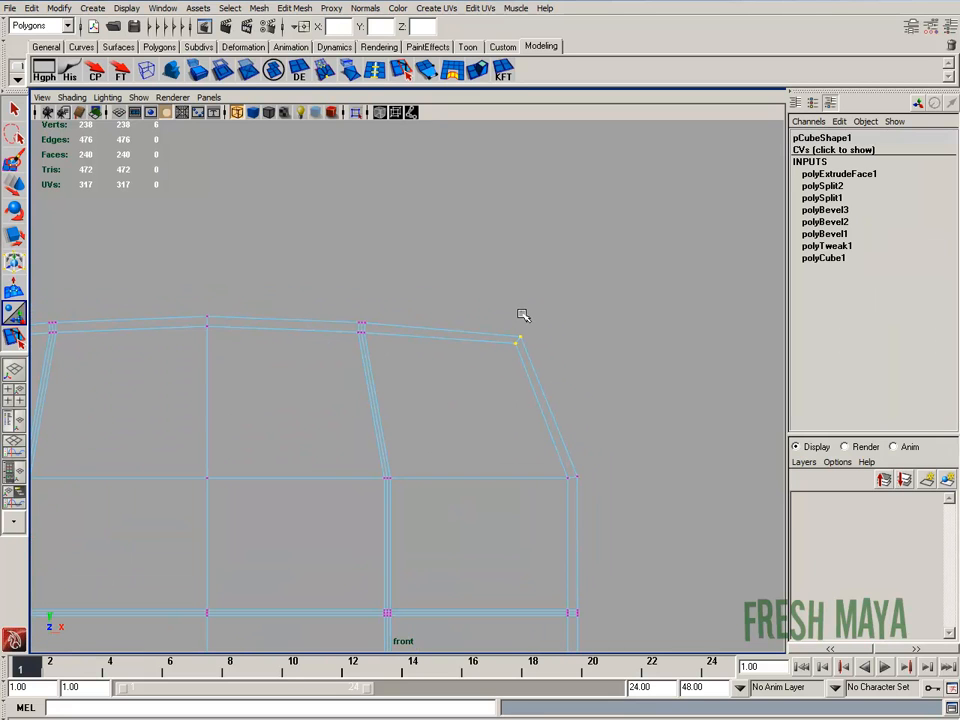
Work in the viewport on the vertical seam strips across the cushion front
click(519, 338)
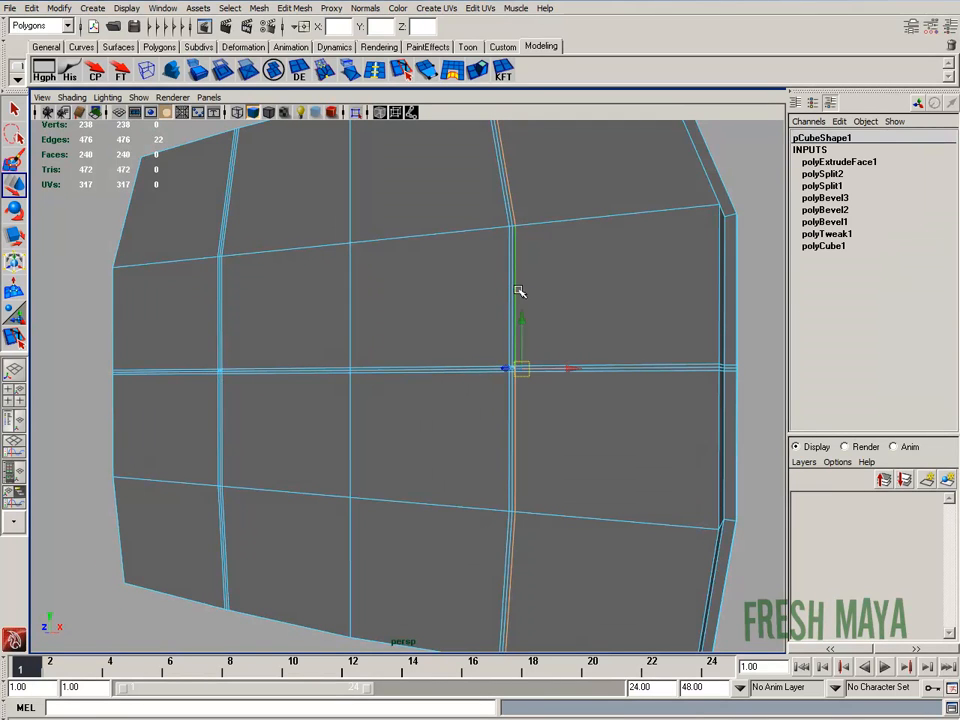
drag(520, 290, 567, 417)
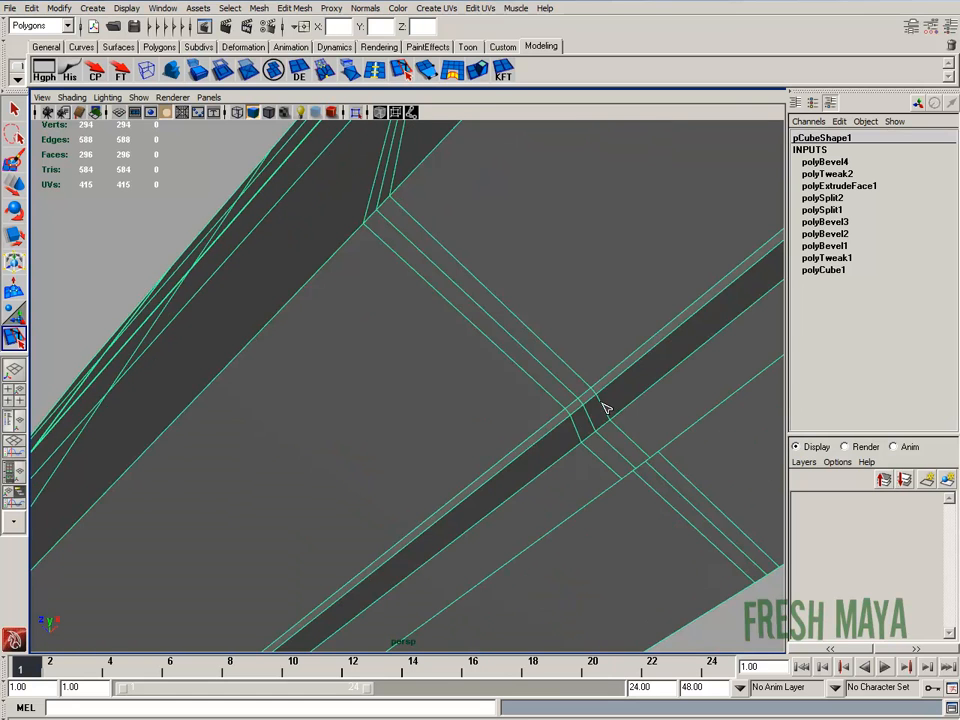
Split polygons at two points where the seams cross
click(590, 420)
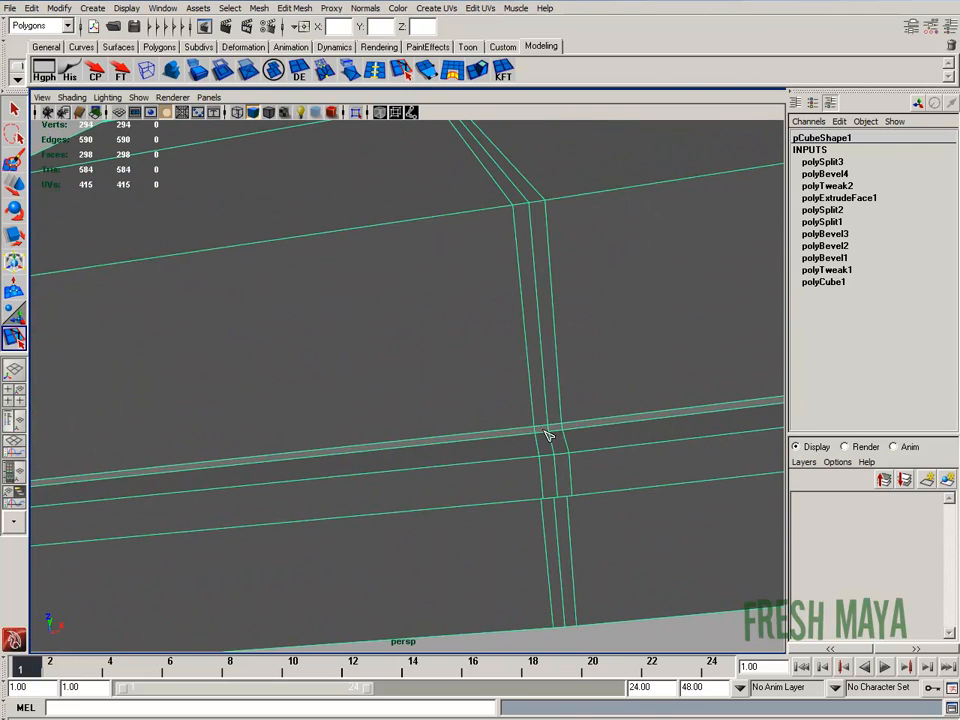
click(549, 437)
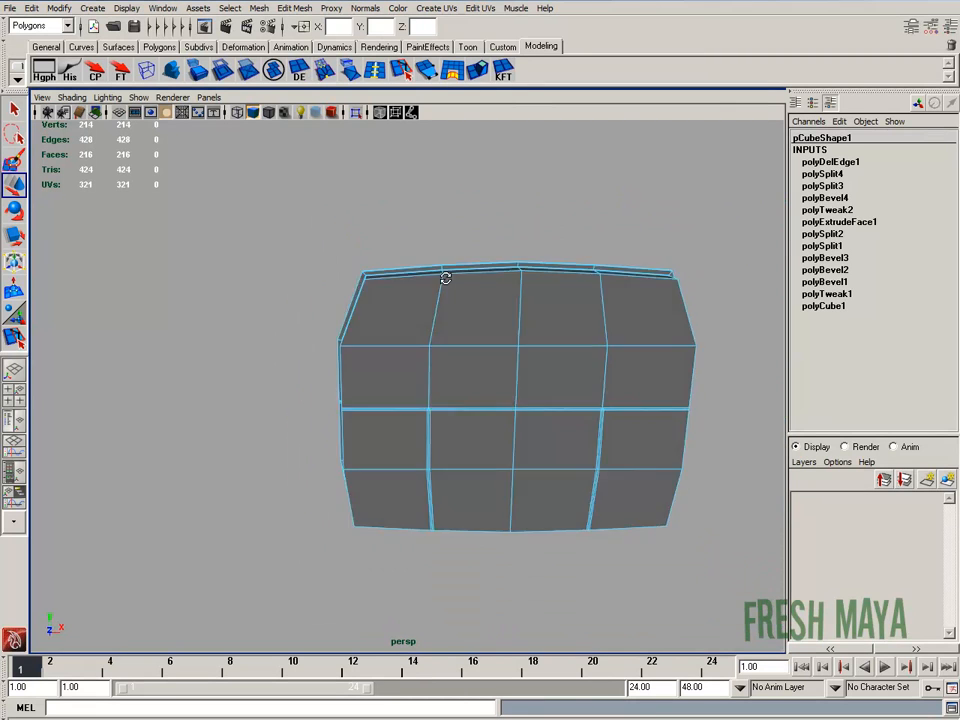
drag(445, 277, 519, 303)
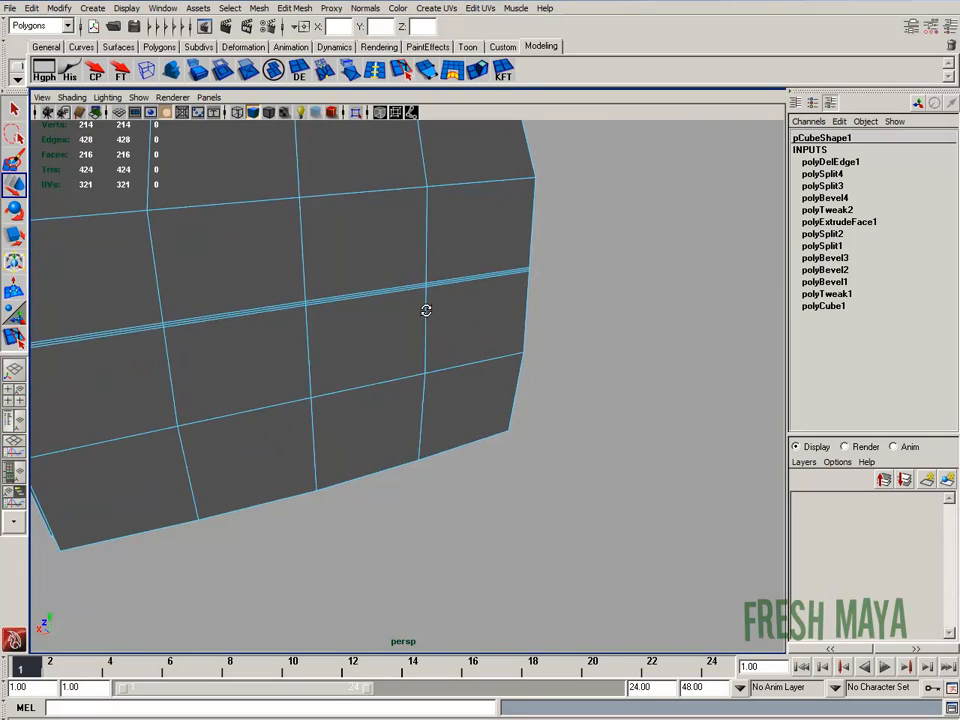
drag(426, 310, 345, 347)
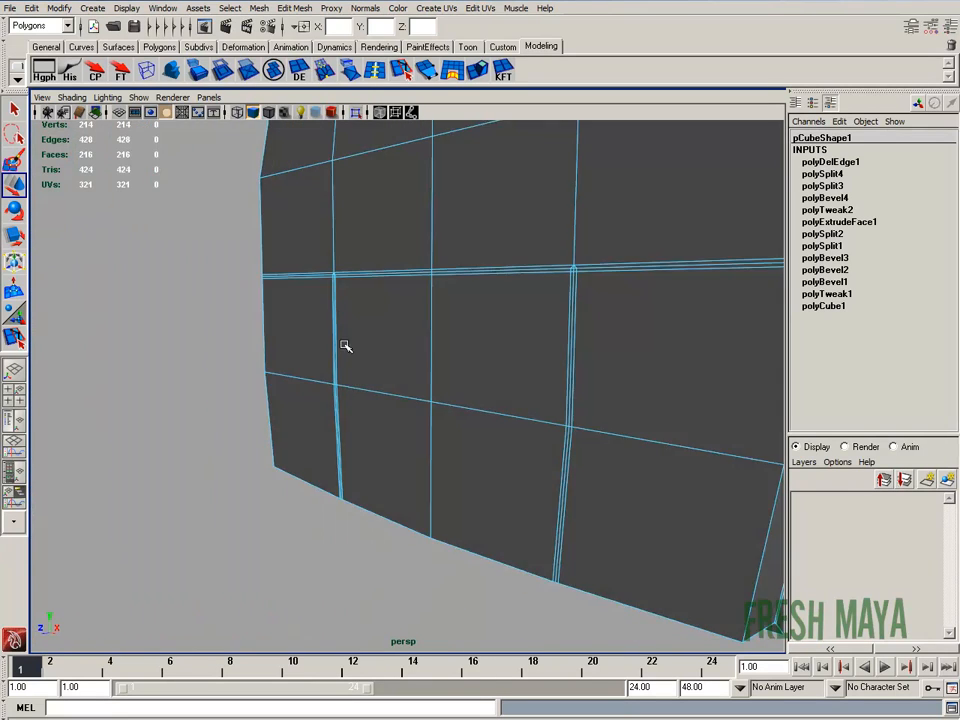
drag(345, 347, 427, 317)
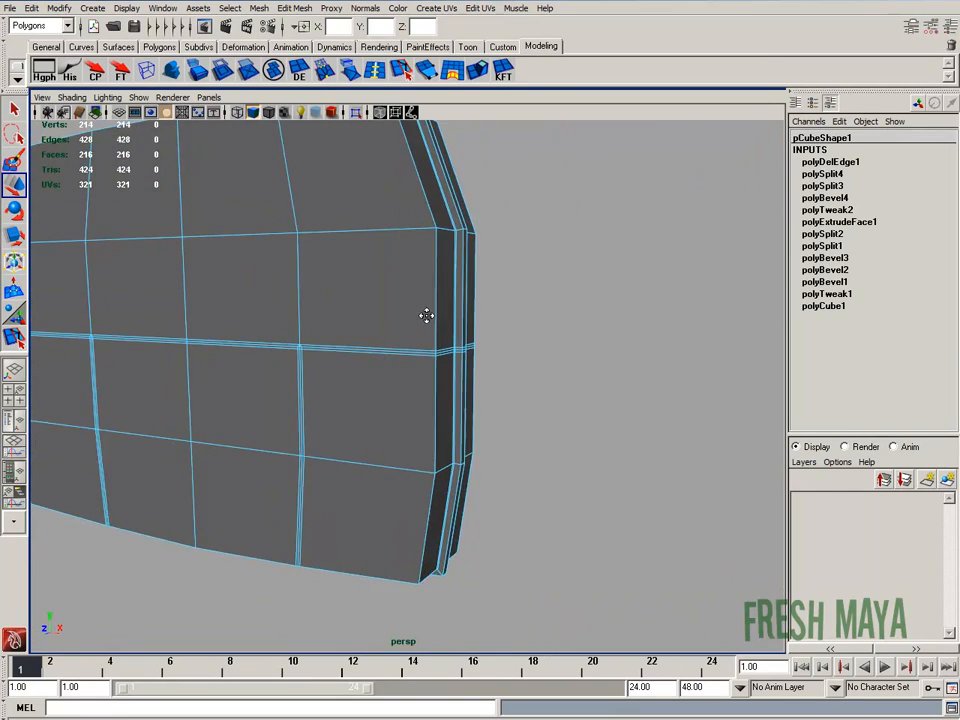
drag(425, 316, 535, 321)
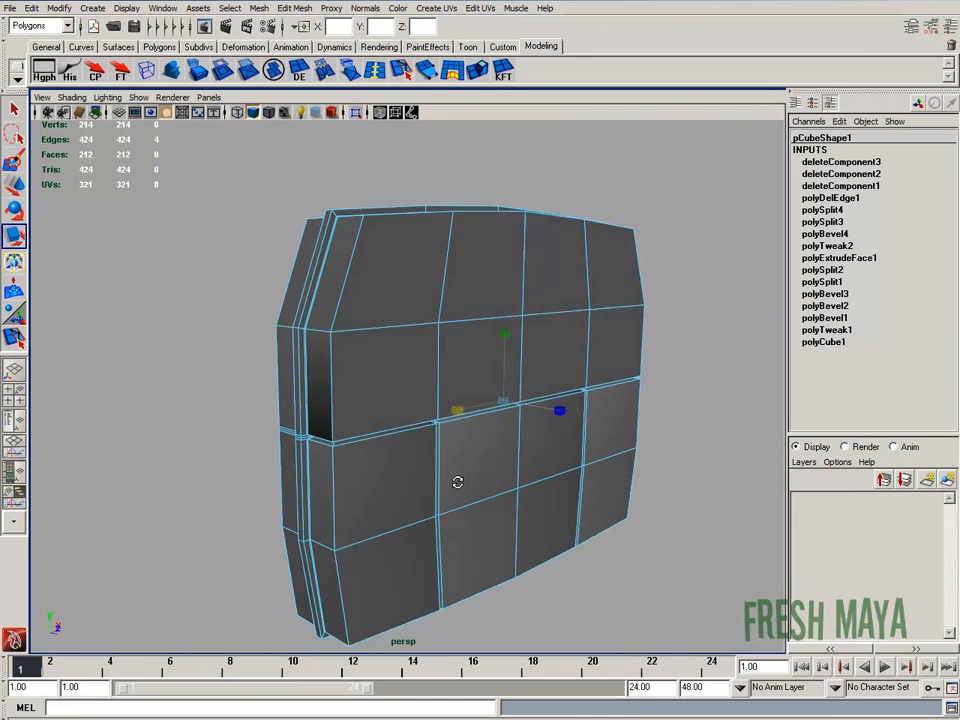
Orbit around the cushion and zoom in on its seam area
drag(457, 482, 489, 538)
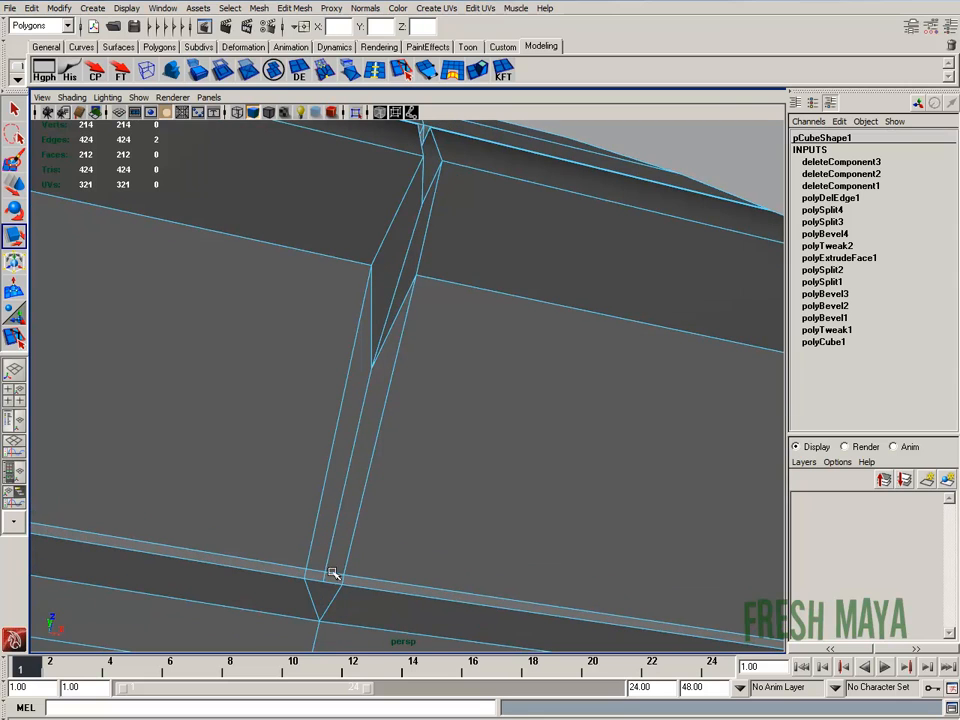
drag(335, 575, 290, 480)
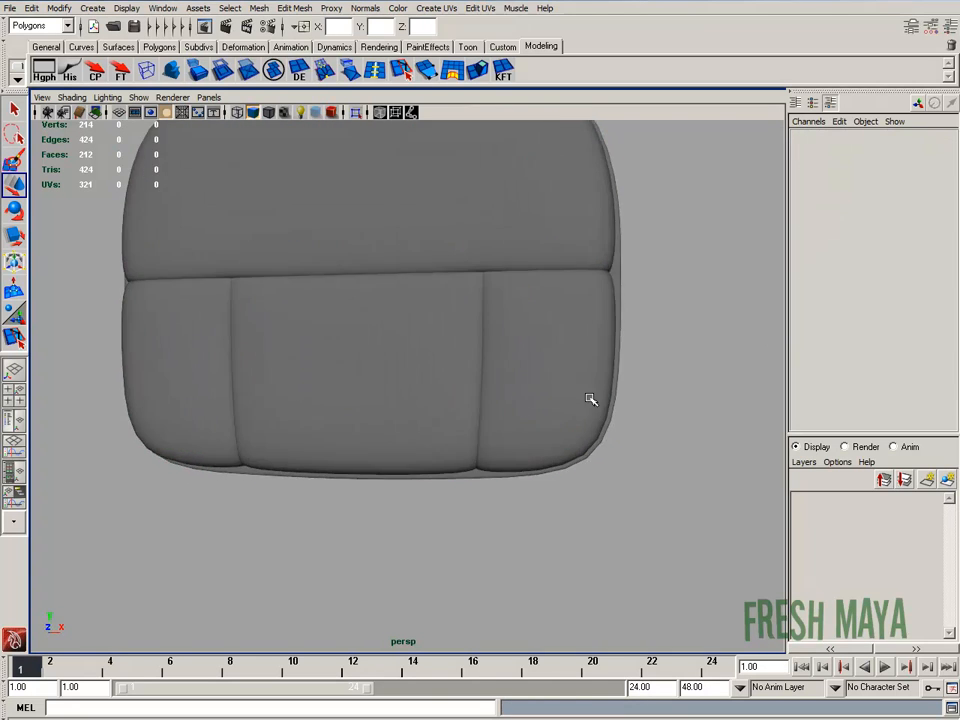
drag(590, 400, 390, 418)
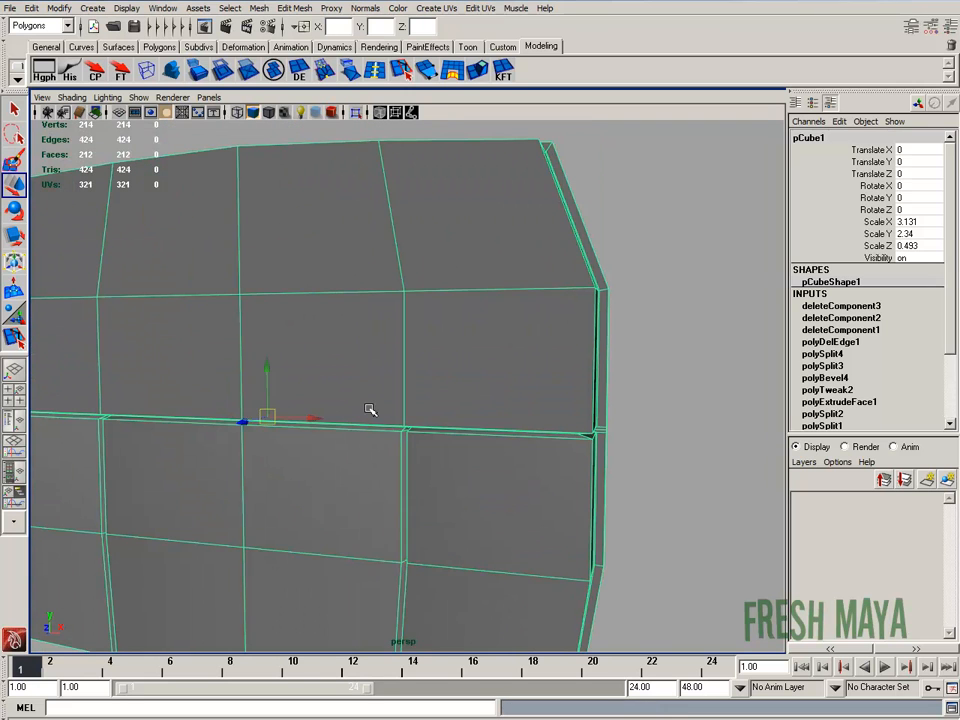
Activate the Insert Edge Loop Tool and zoom out to see the whole cushion
right_click(368, 405)
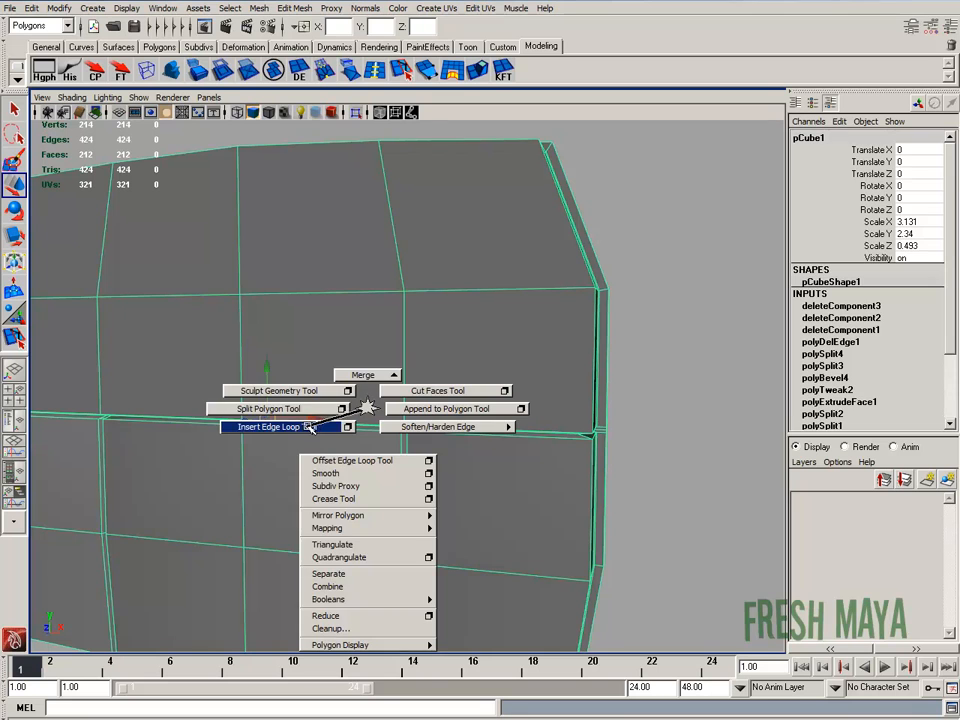
click(268, 427)
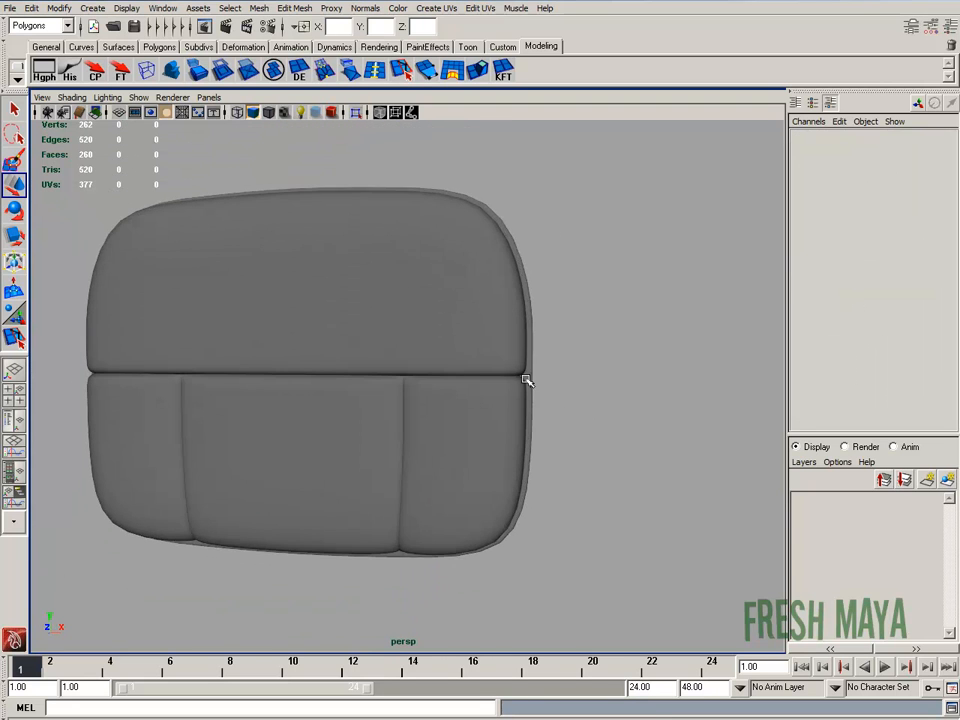
drag(527, 380, 420, 418)
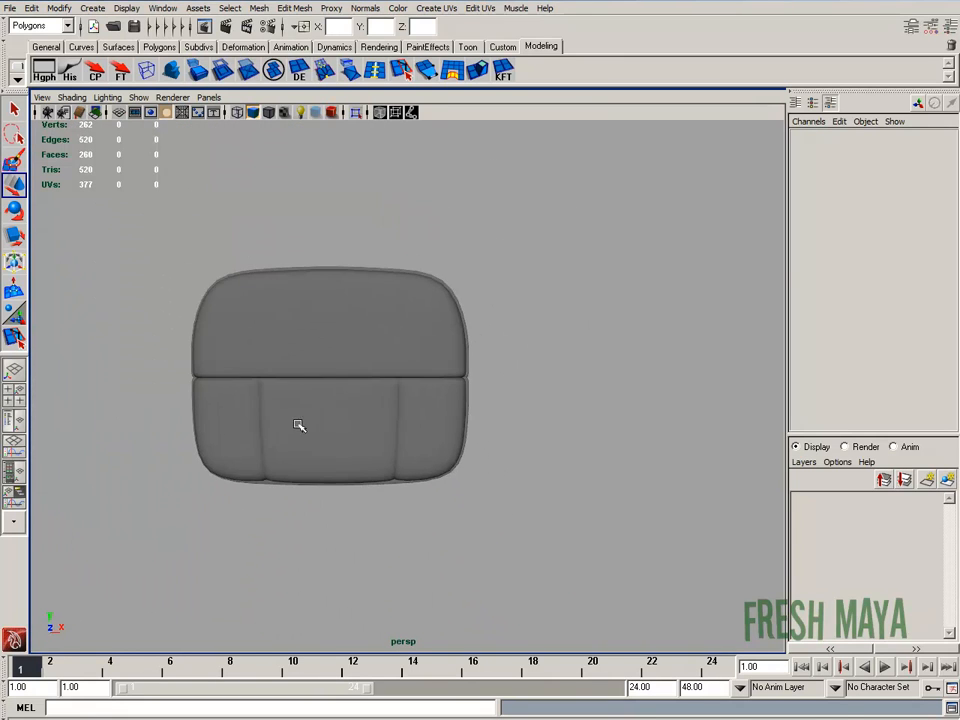
Pull the selected upper vertices outward and in depth, orbiting to check the side
drag(300, 425, 470, 383)
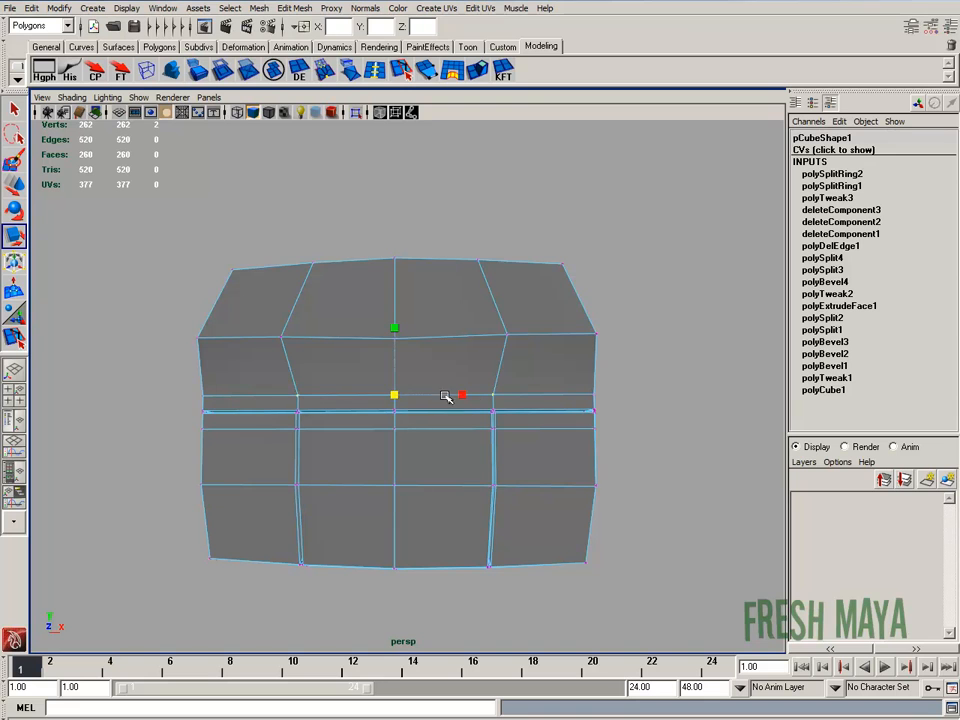
drag(445, 395, 447, 357)
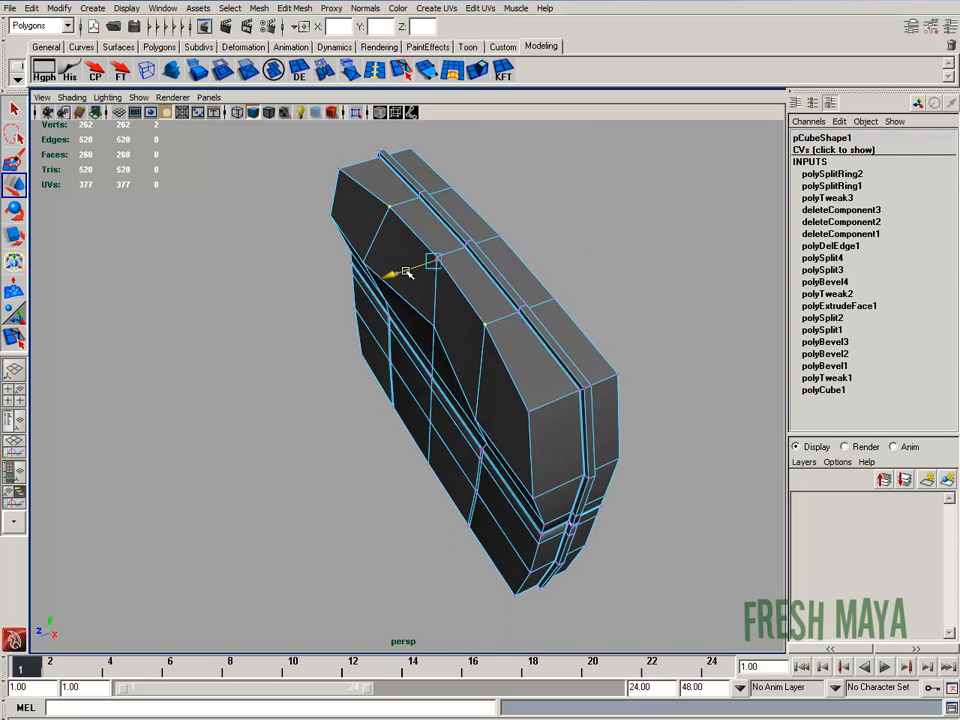
drag(410, 280, 480, 230)
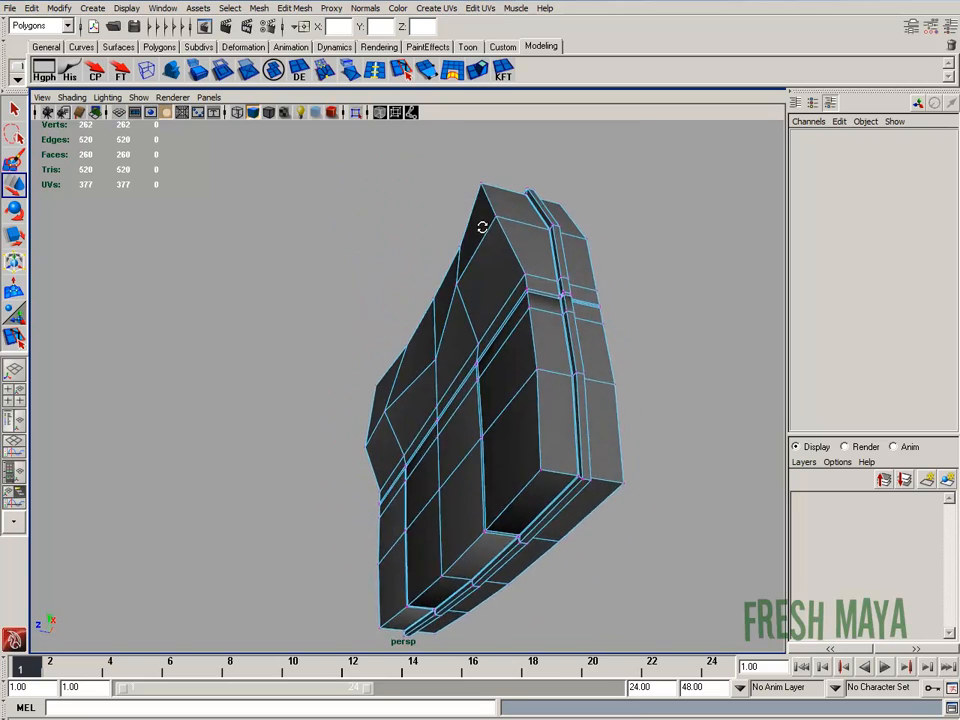
drag(480, 225, 520, 450)
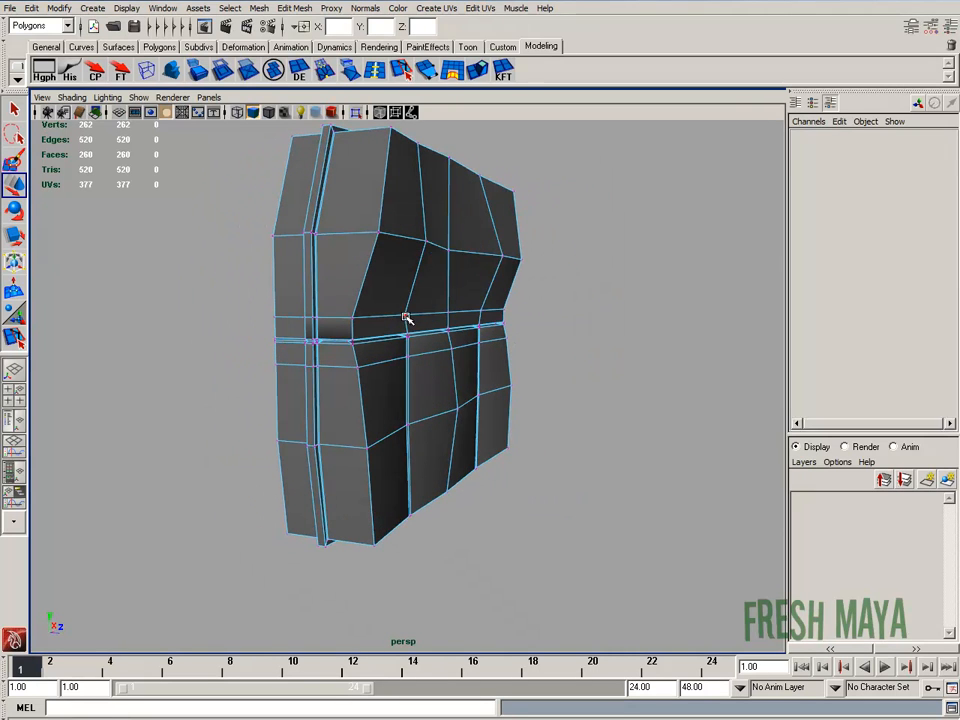
click(405, 318)
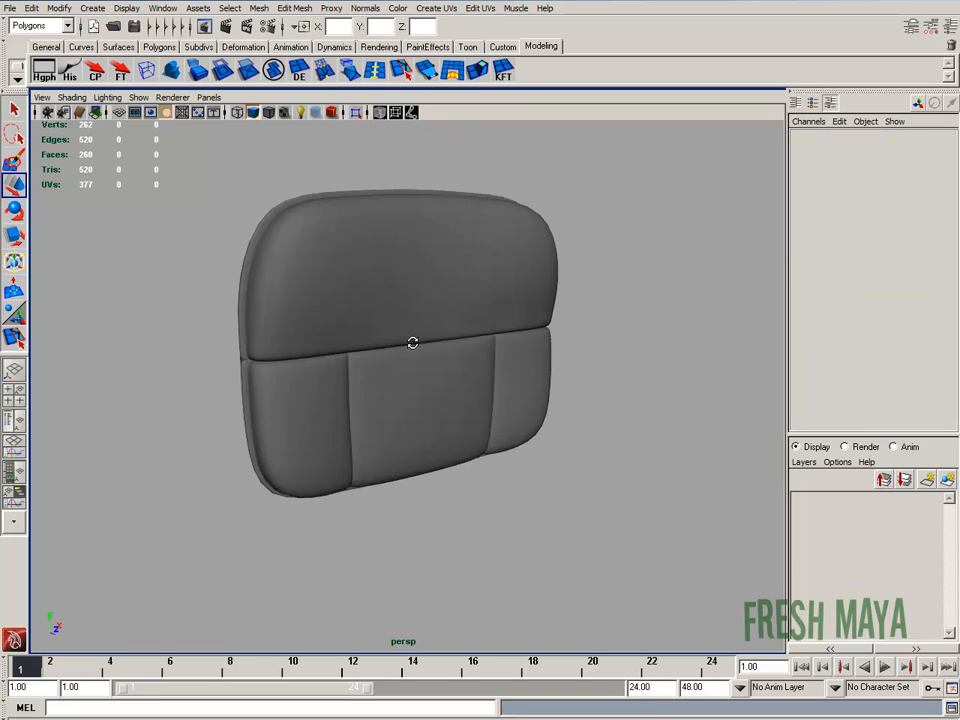
Orbit around the smoothed cushion from several angles, then select the cushion mesh
drag(413, 343, 463, 345)
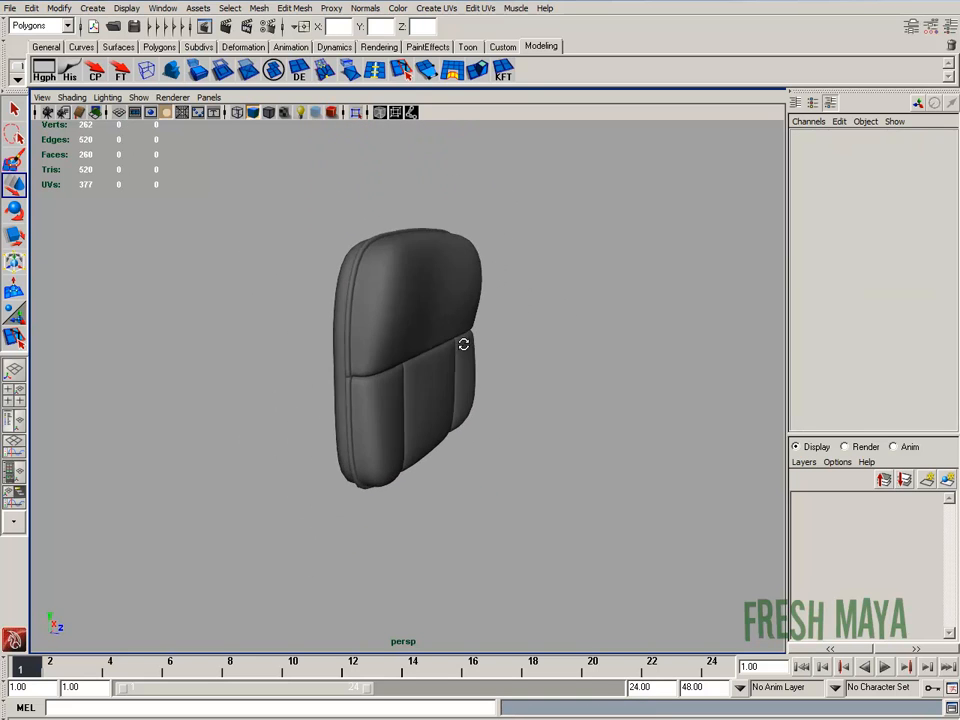
drag(463, 345, 490, 400)
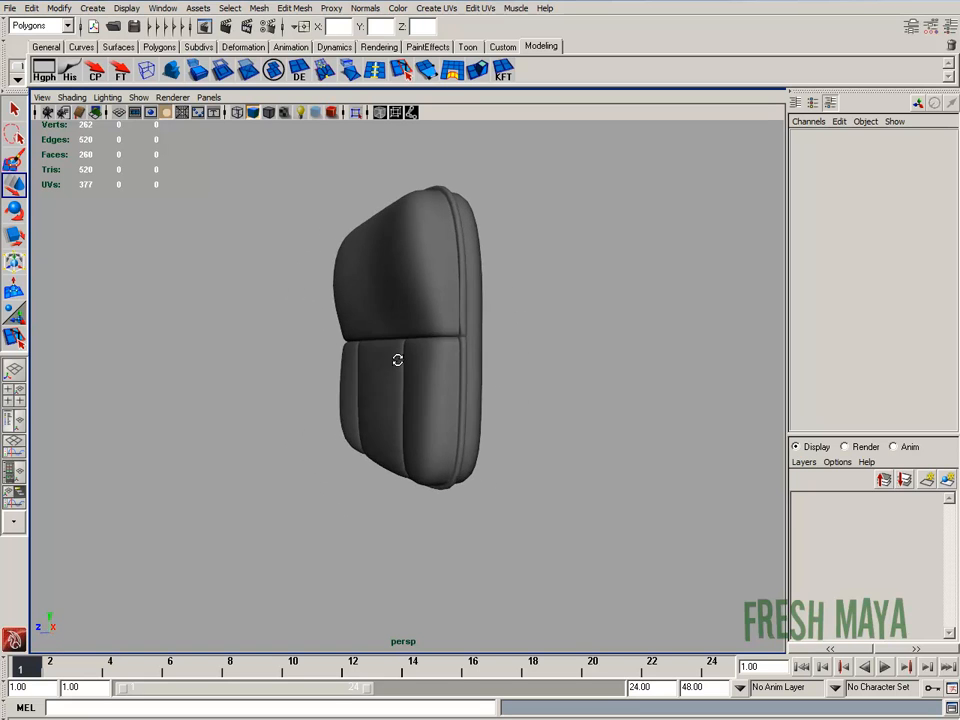
drag(397, 360, 365, 374)
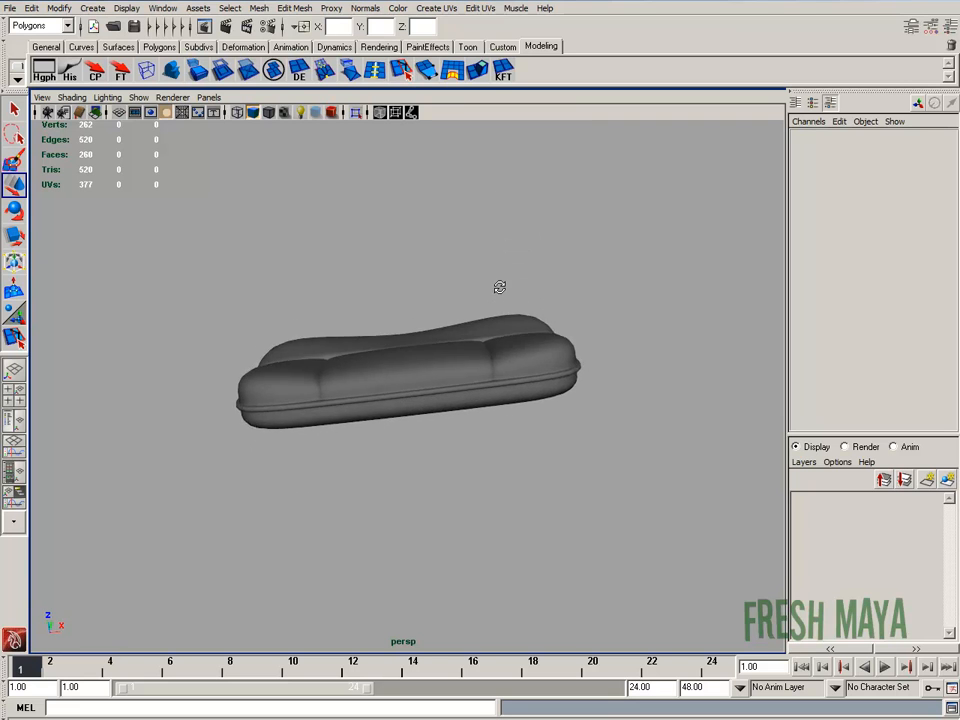
drag(499, 287, 380, 441)
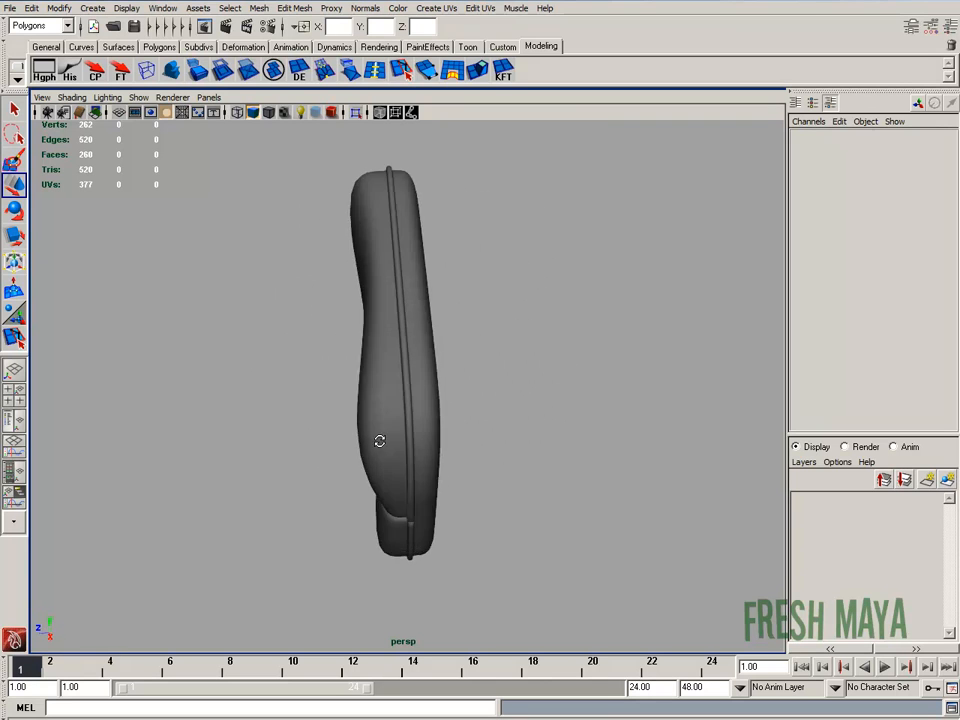
drag(380, 441, 521, 417)
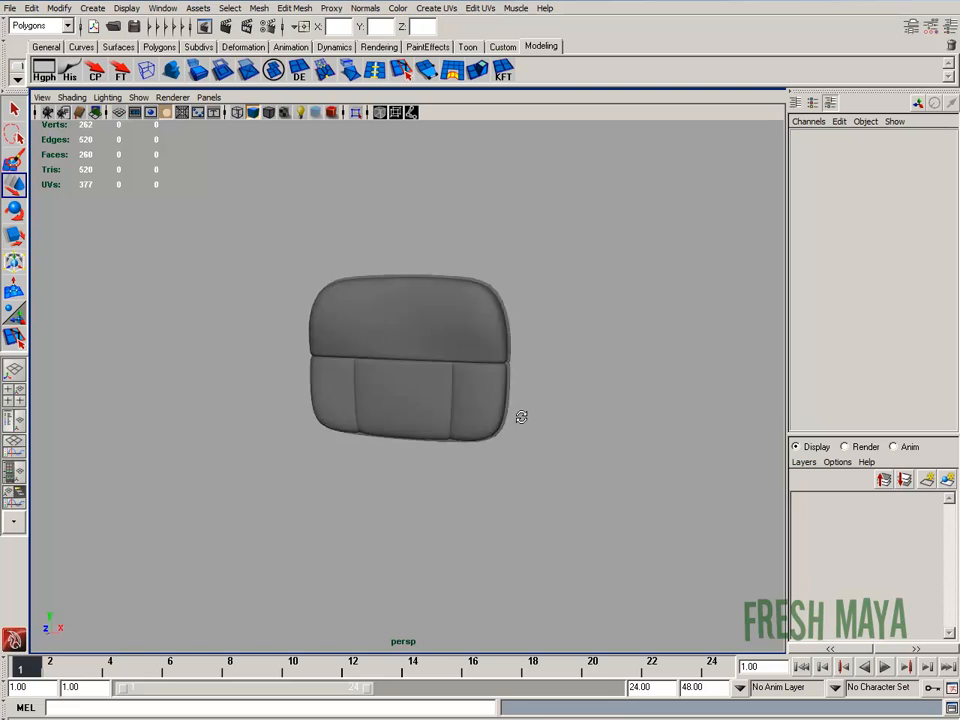
click(410, 360)
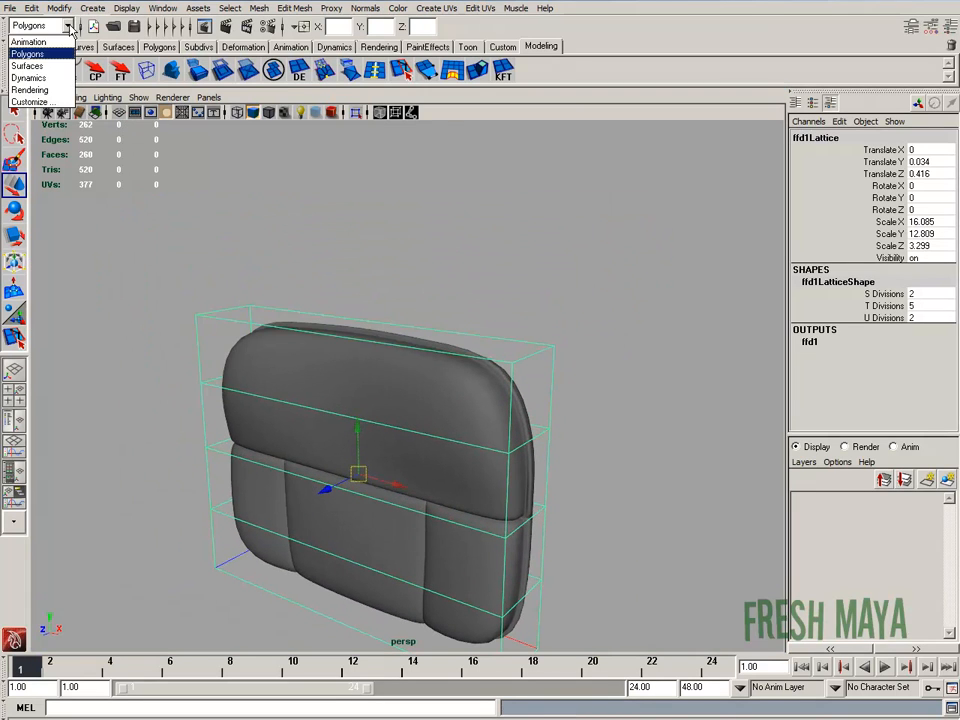
Switch to the Animation menu set, enter Lattice Point mode and select the left-end lattice points
click(359, 8)
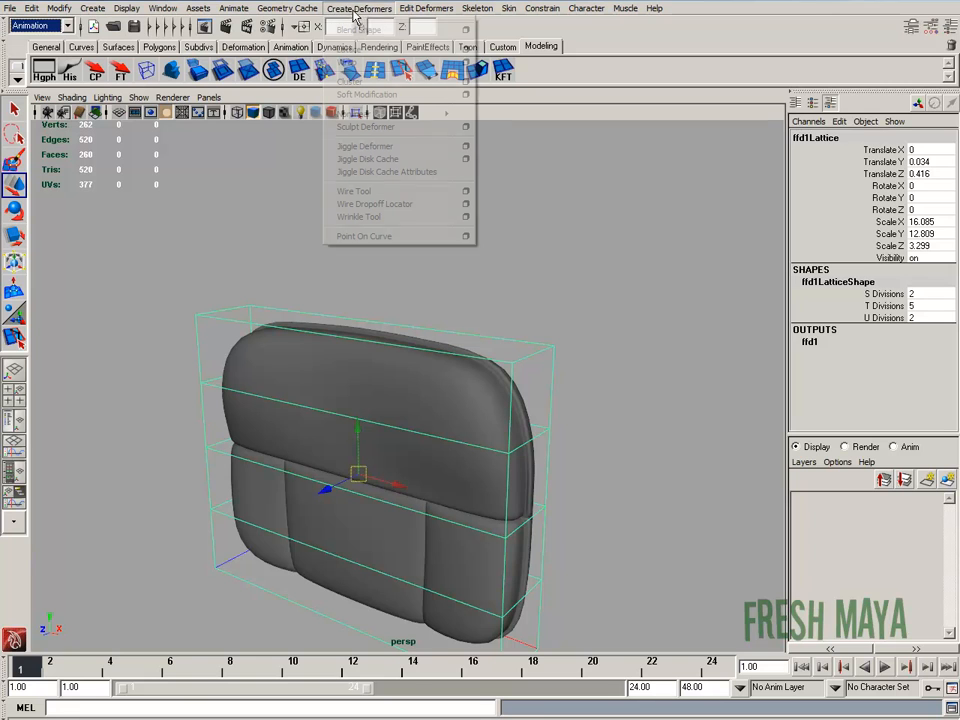
click(358, 8)
text(2)
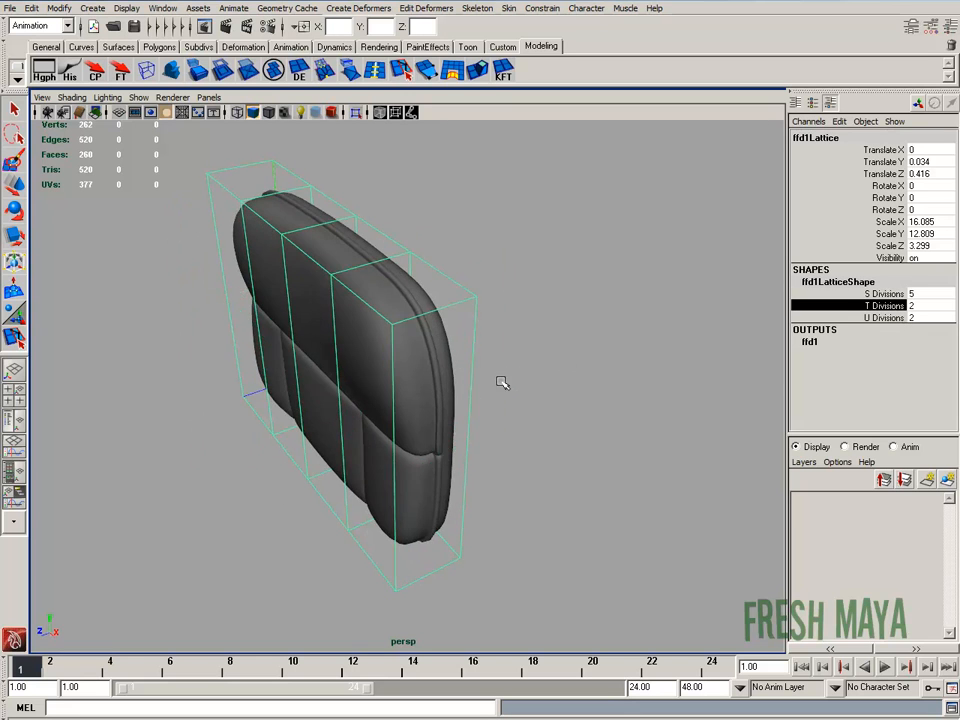
right_click(548, 185)
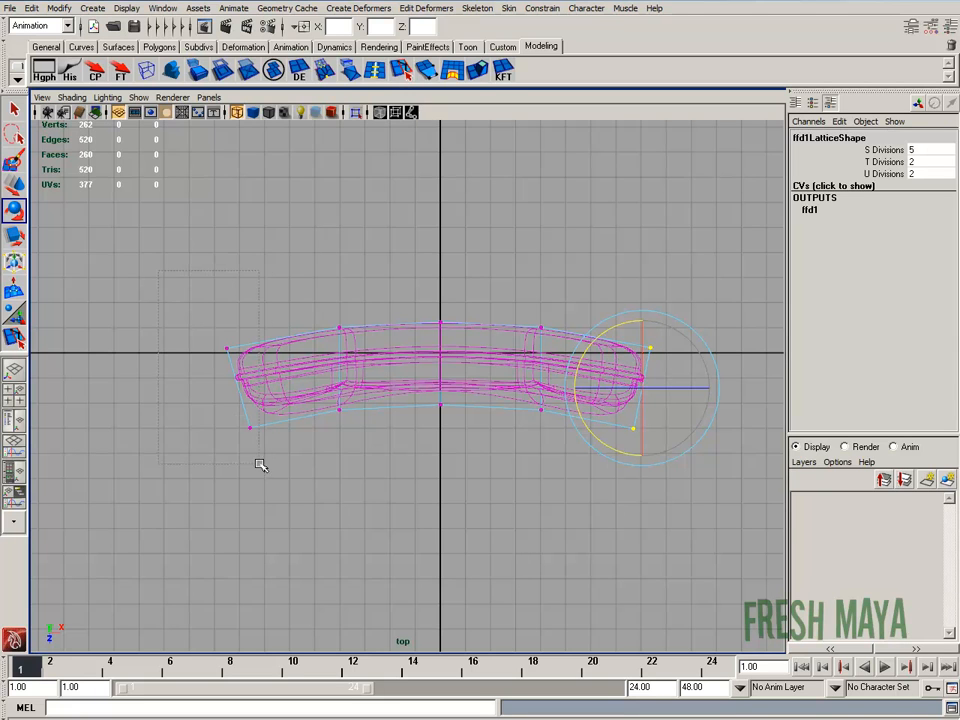
drag(640, 385, 250, 385)
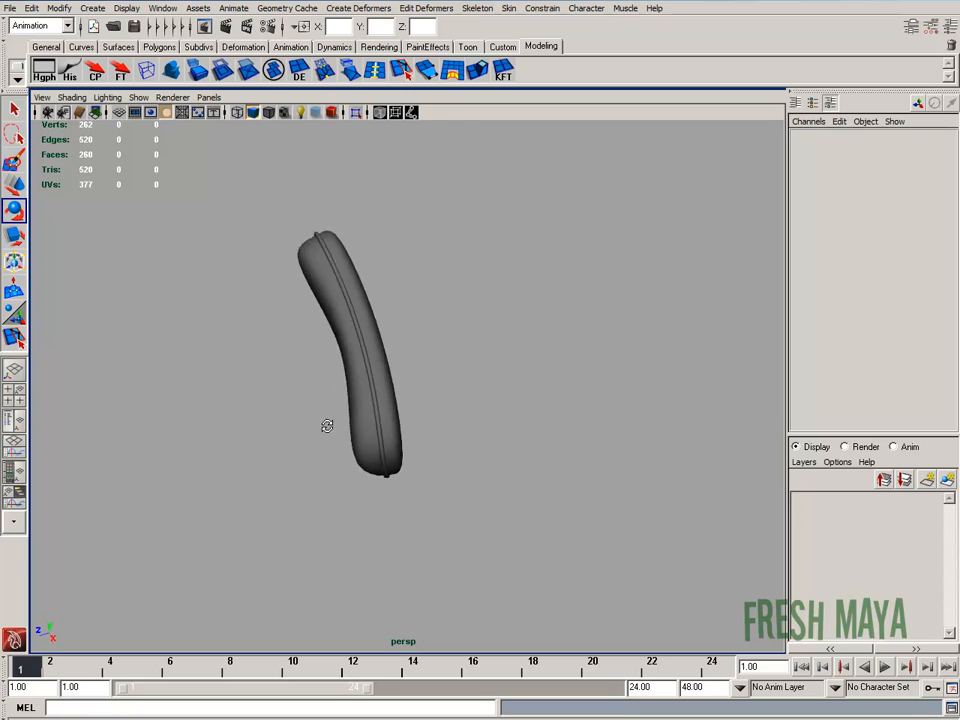
Orbit to inspect the bent cushion's curved profile
drag(327, 426, 350, 330)
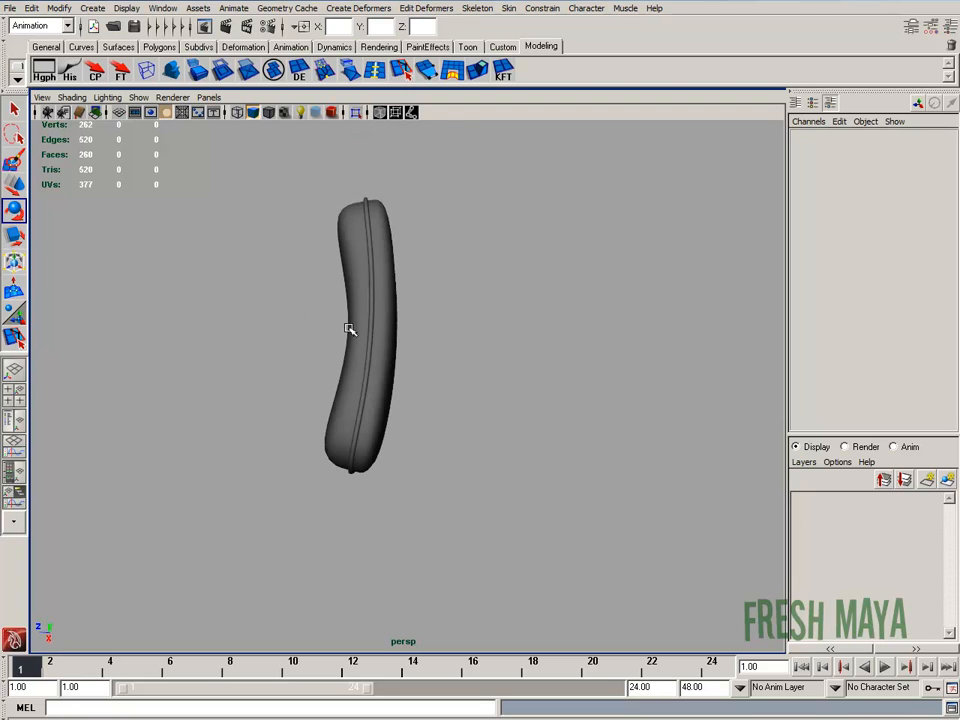
drag(349, 330, 428, 377)
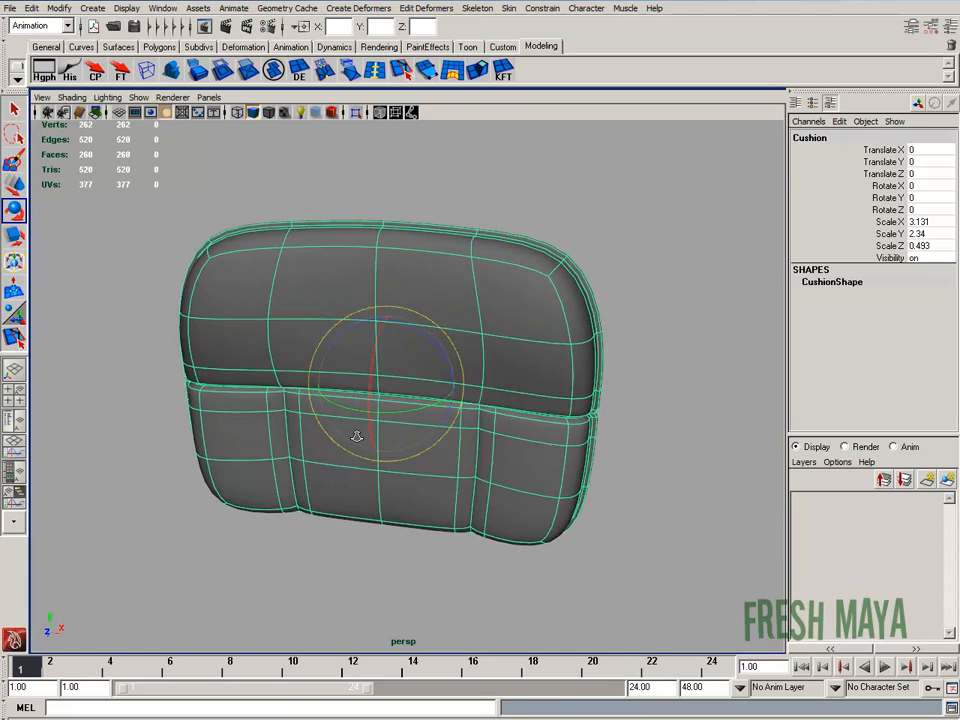
Start saving the scene, choose Desktop as the save location and begin entering a file name
click(10, 8)
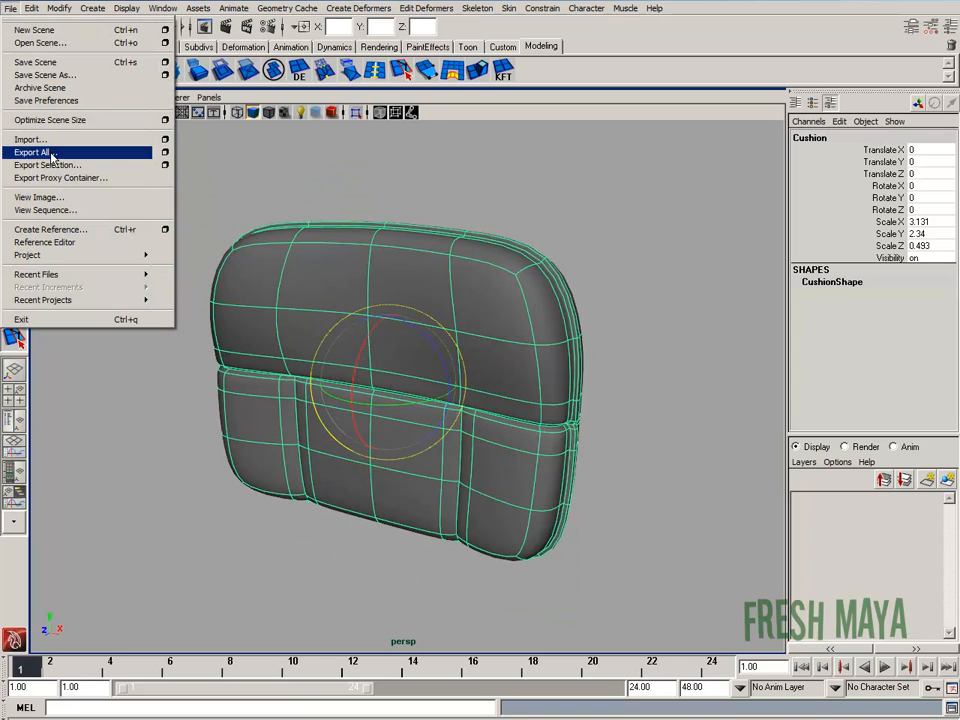
click(33, 151)
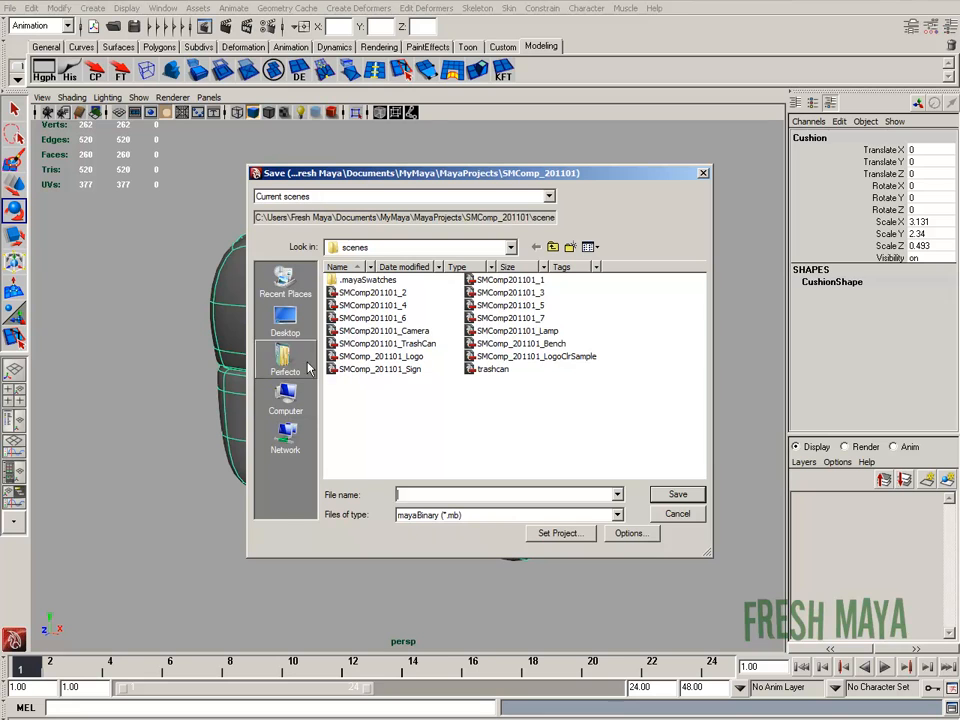
click(285, 320)
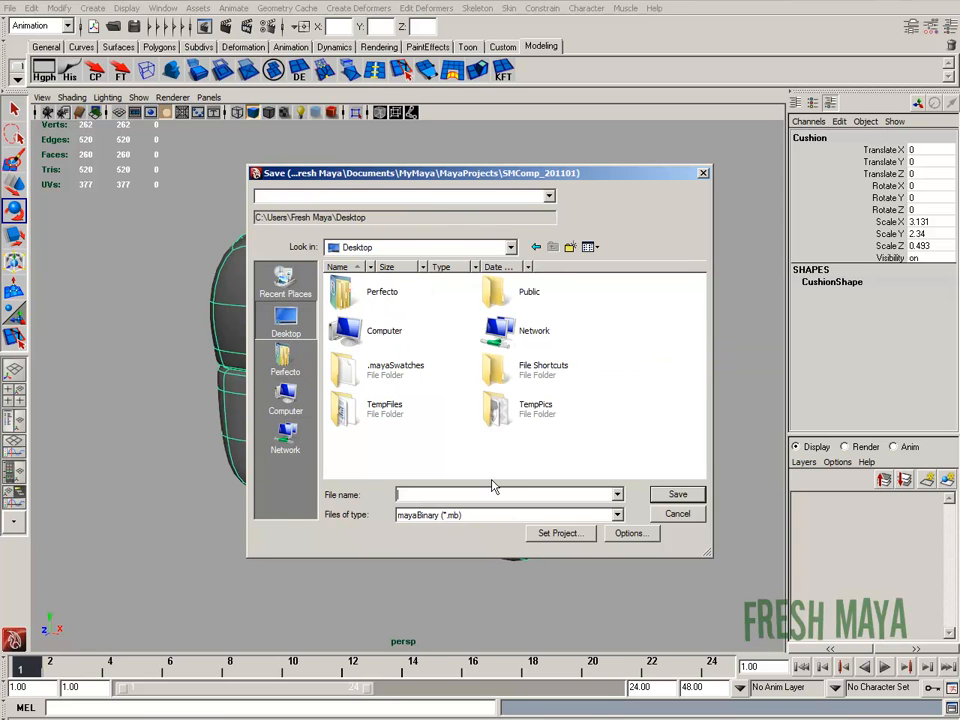
click(677, 494)
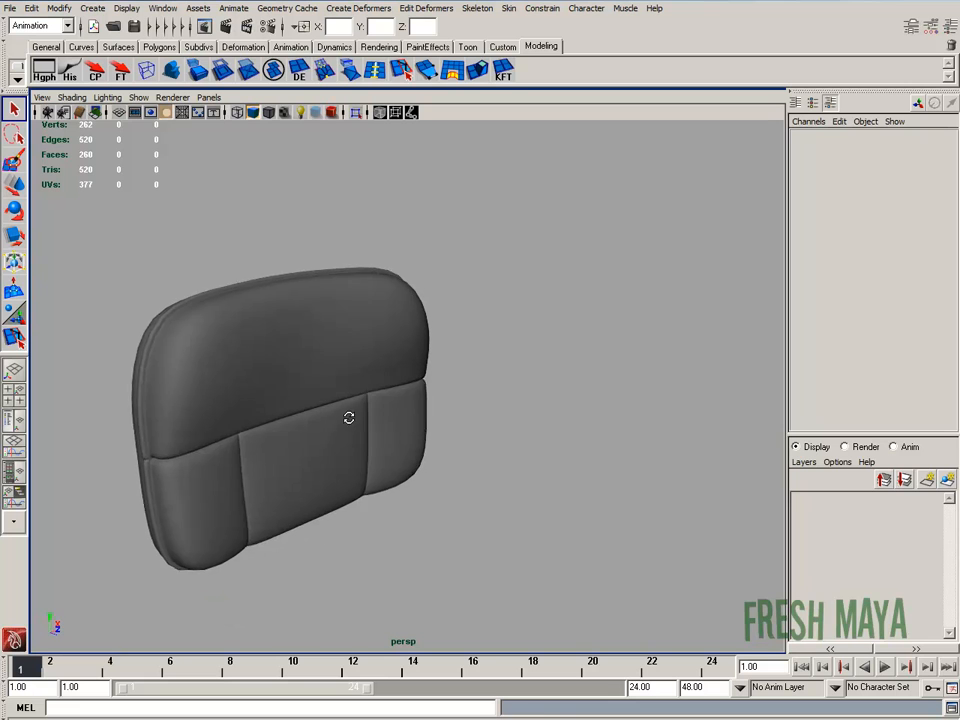
drag(349, 417, 351, 407)
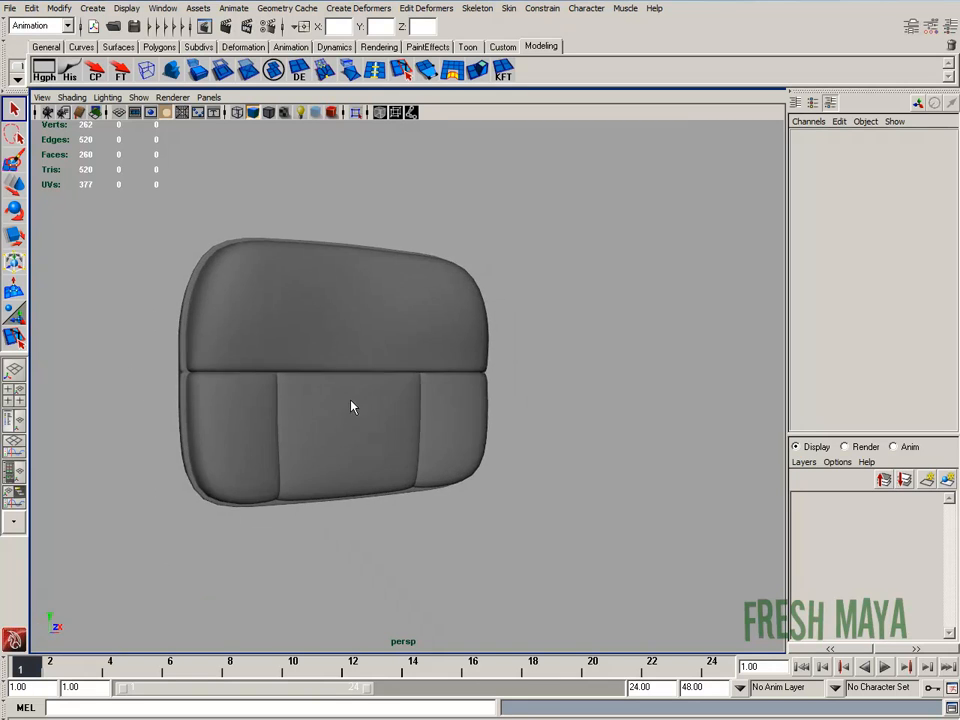
drag(350, 407, 331, 432)
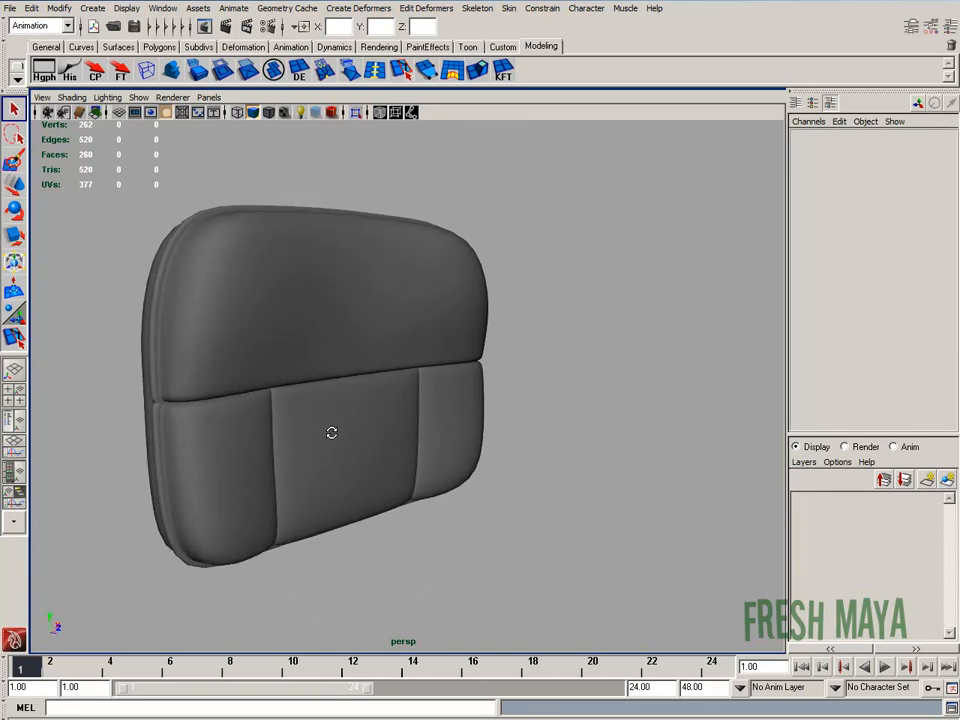